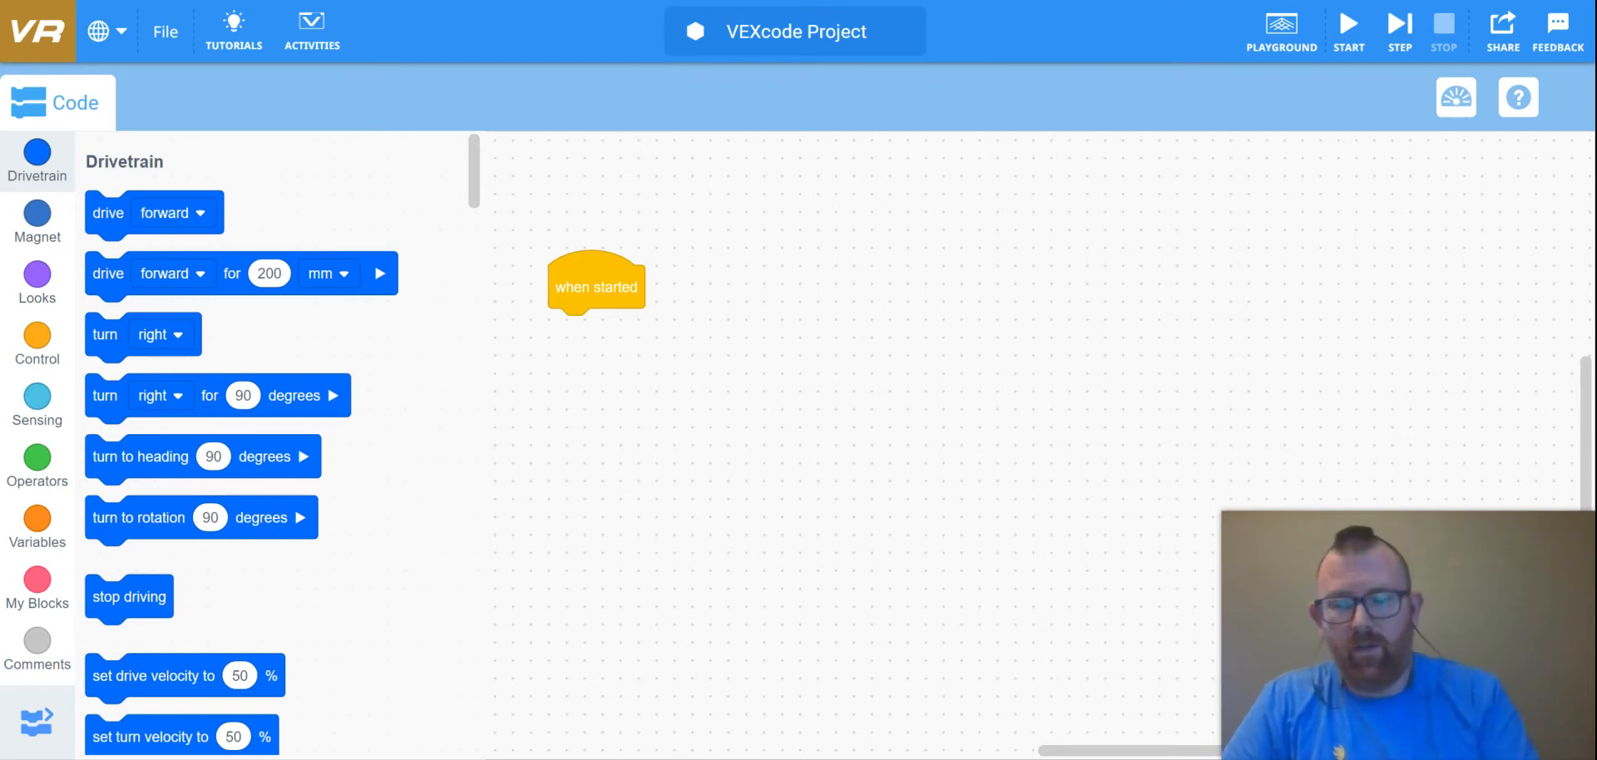
mouse_move(253, 469)
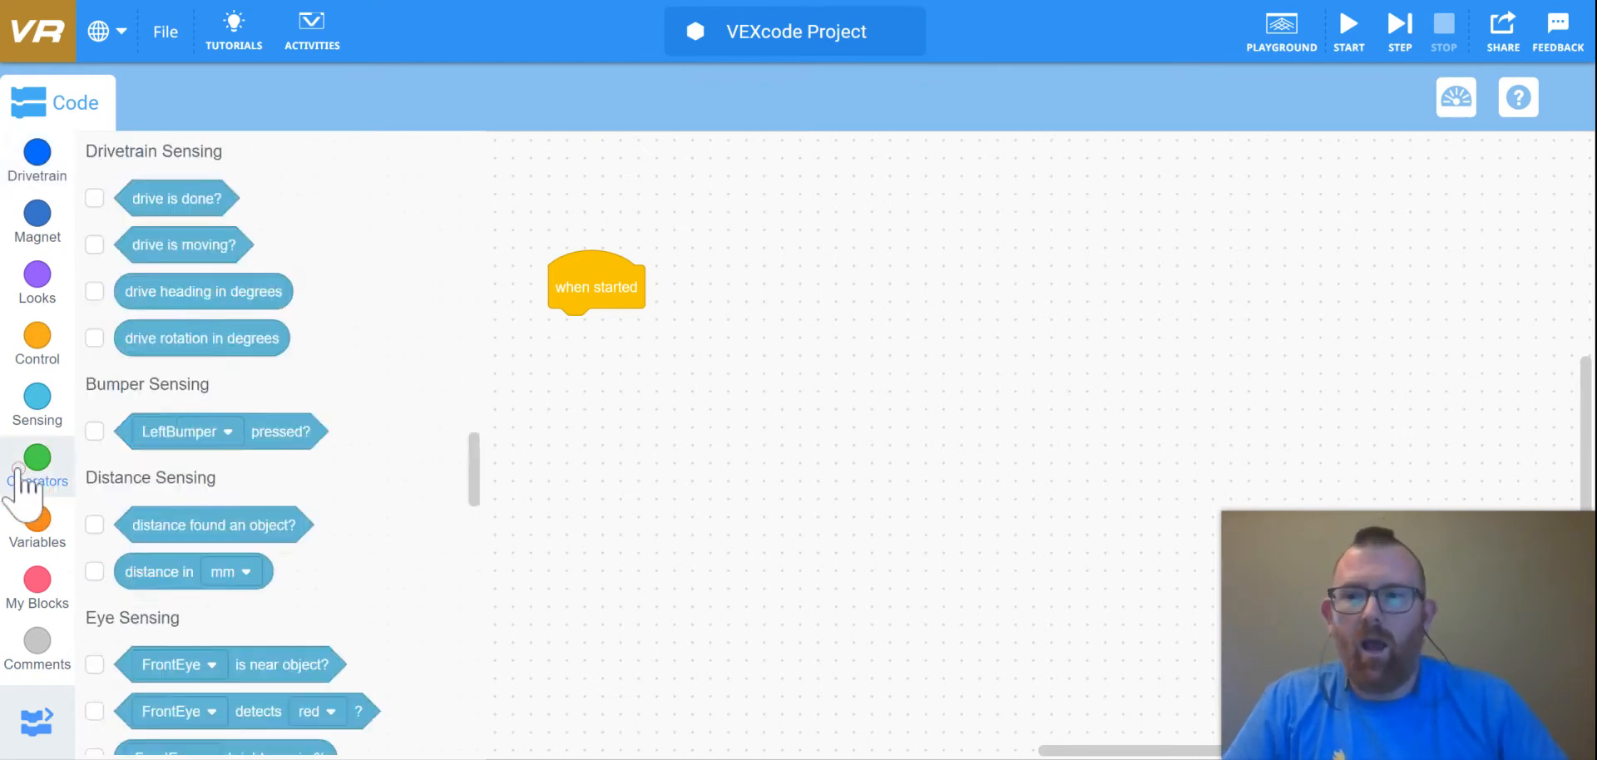
Step: Show the Operators category's math and logic blocks in the palette
left_click(37, 469)
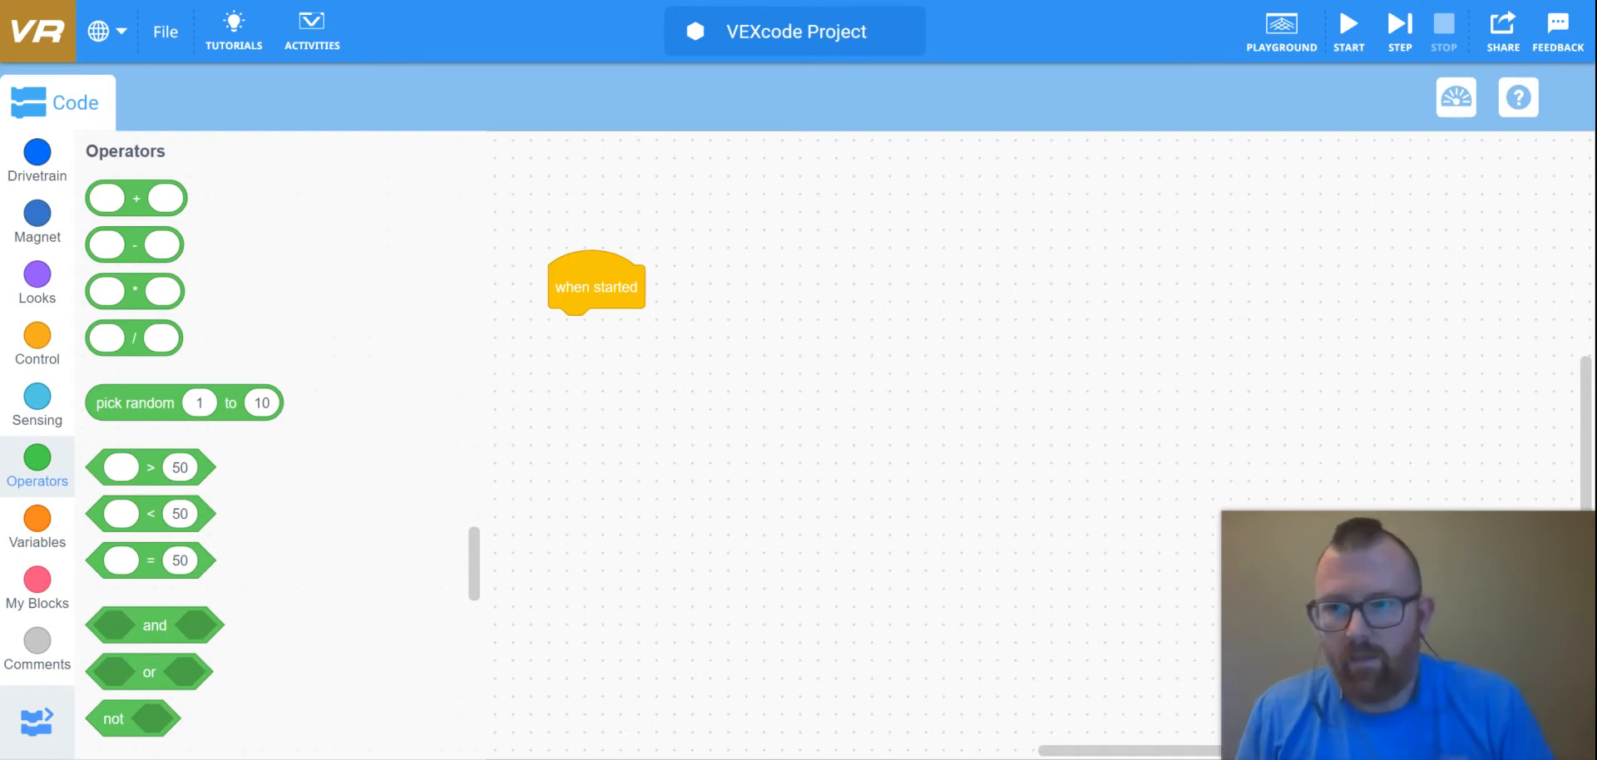
mouse_move(135, 198)
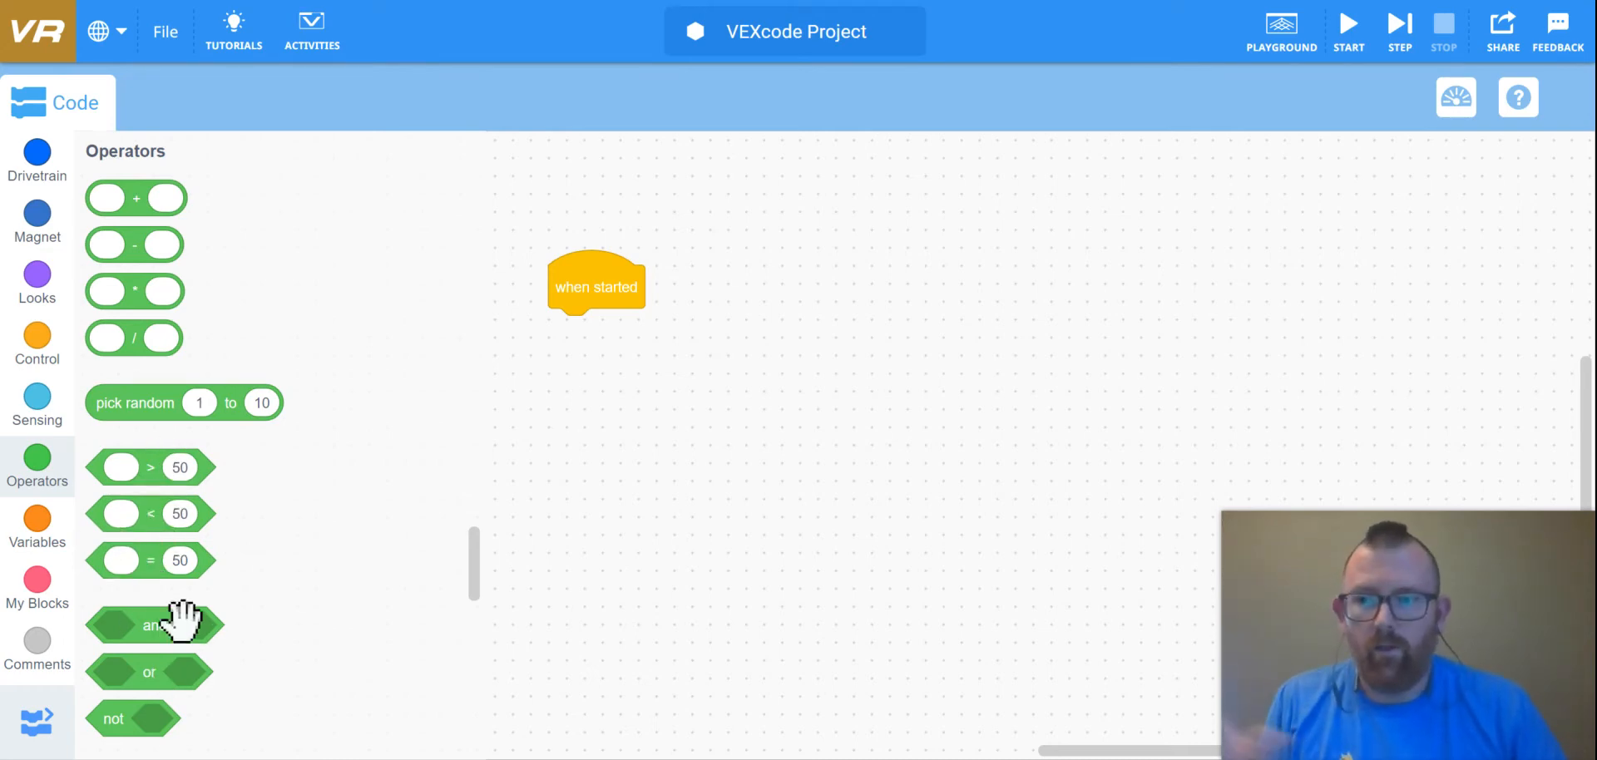
mouse_move(150, 700)
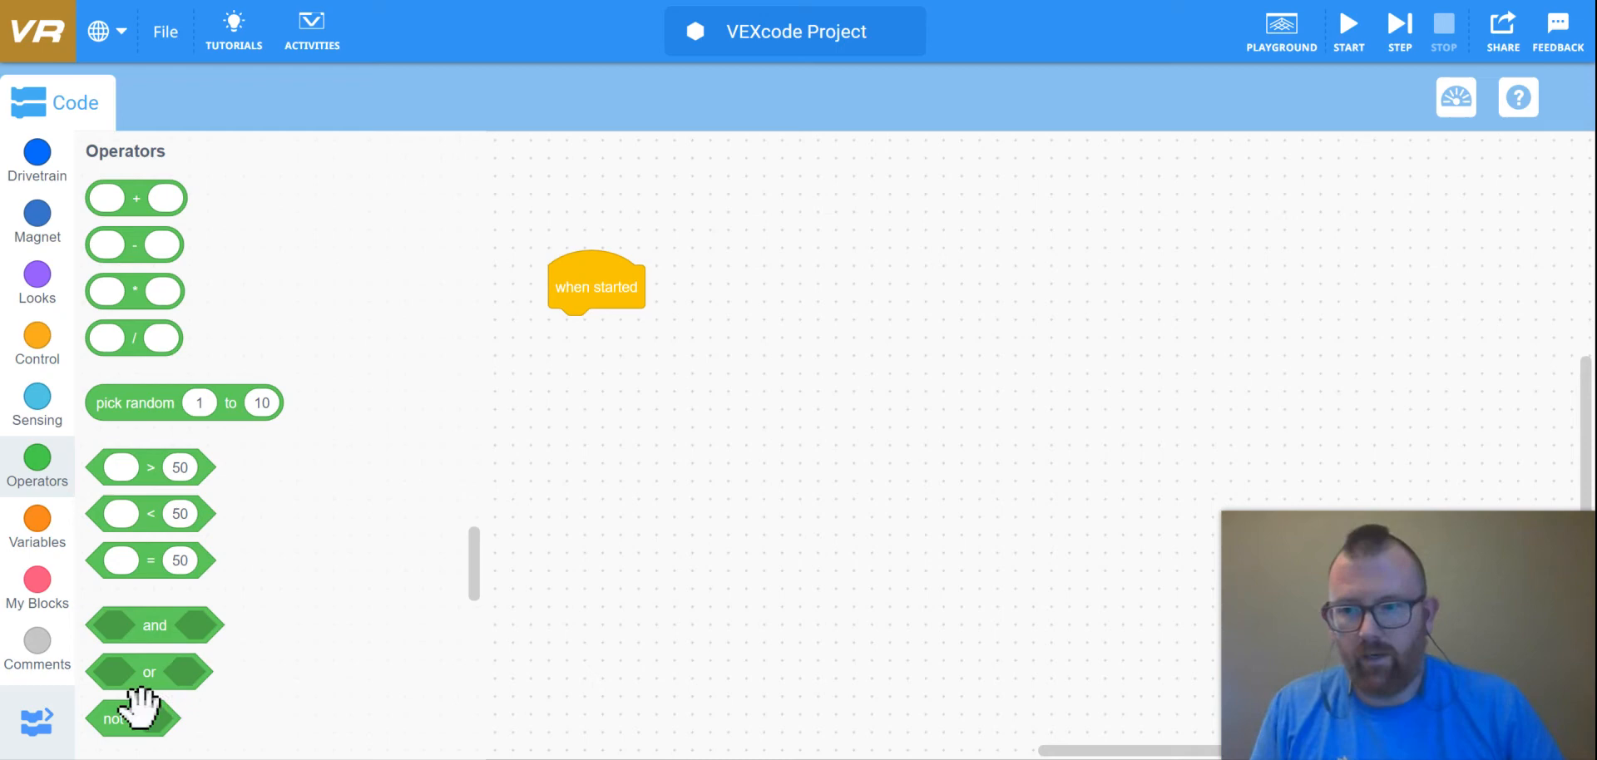
mouse_move(203, 514)
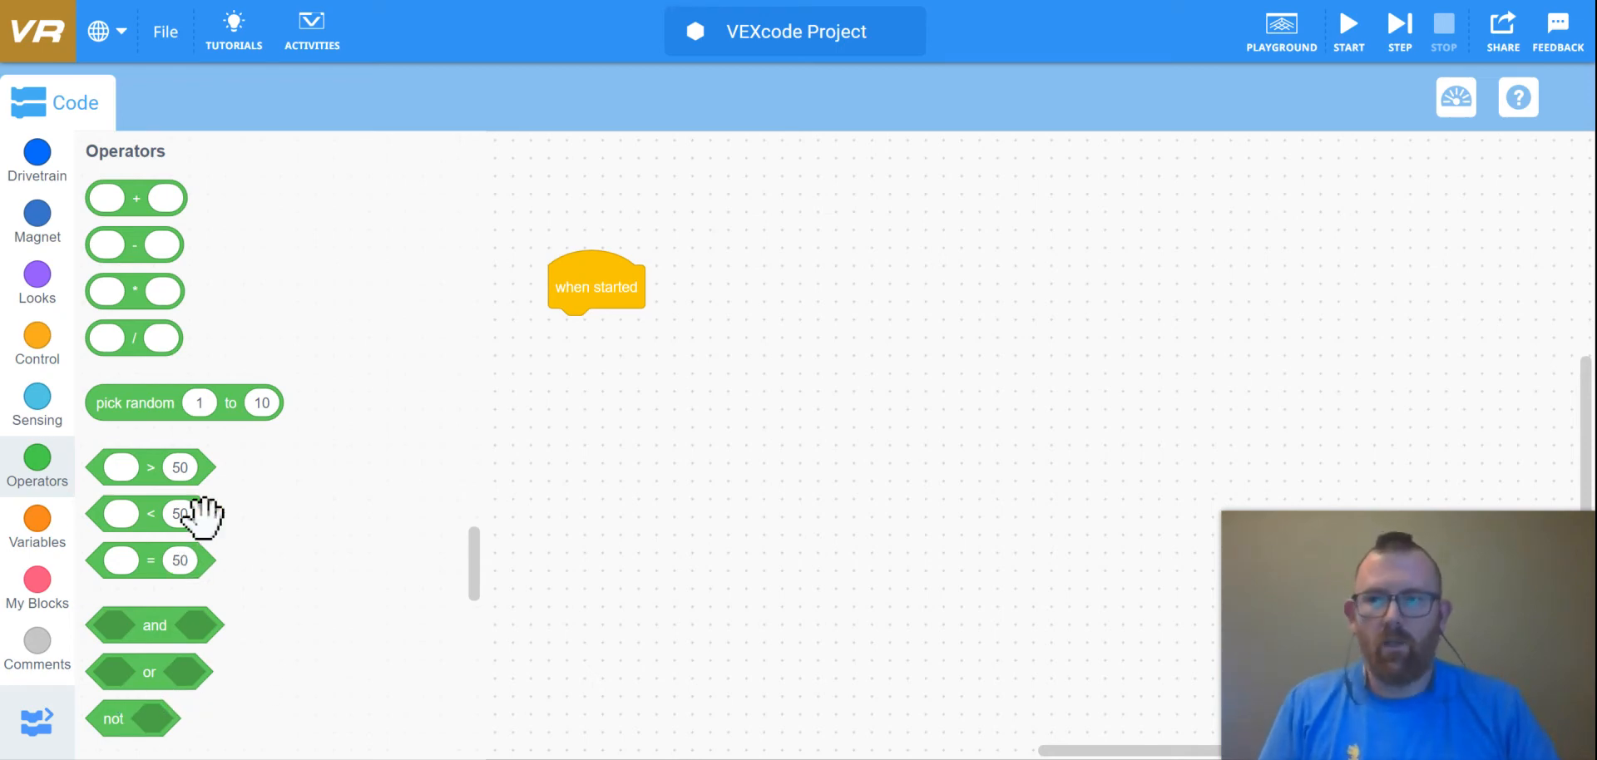
mouse_move(243, 464)
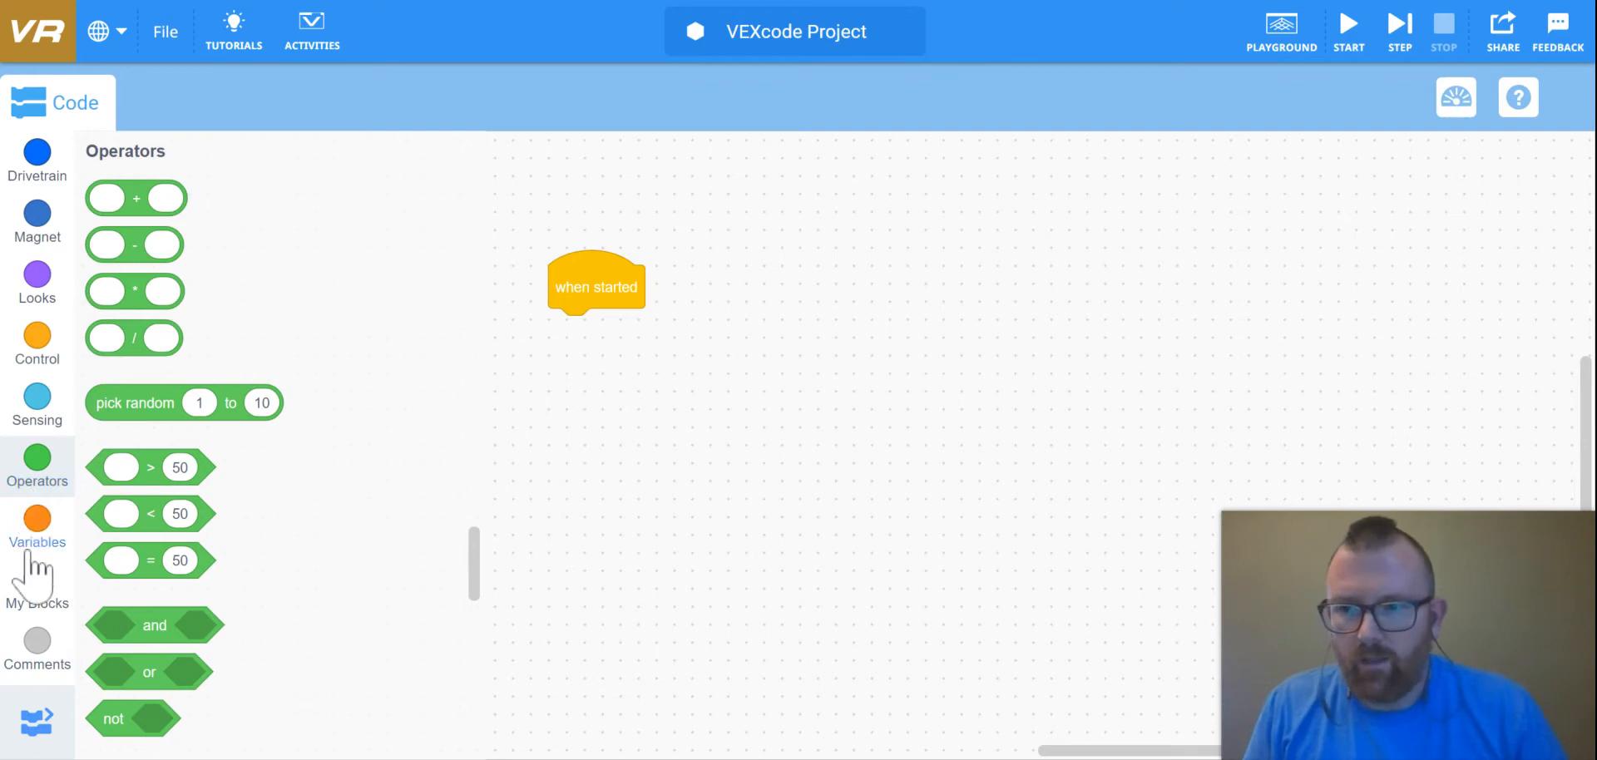
Step: Add a set Distance to 200 block directly under the when started block
left_click(36, 522)
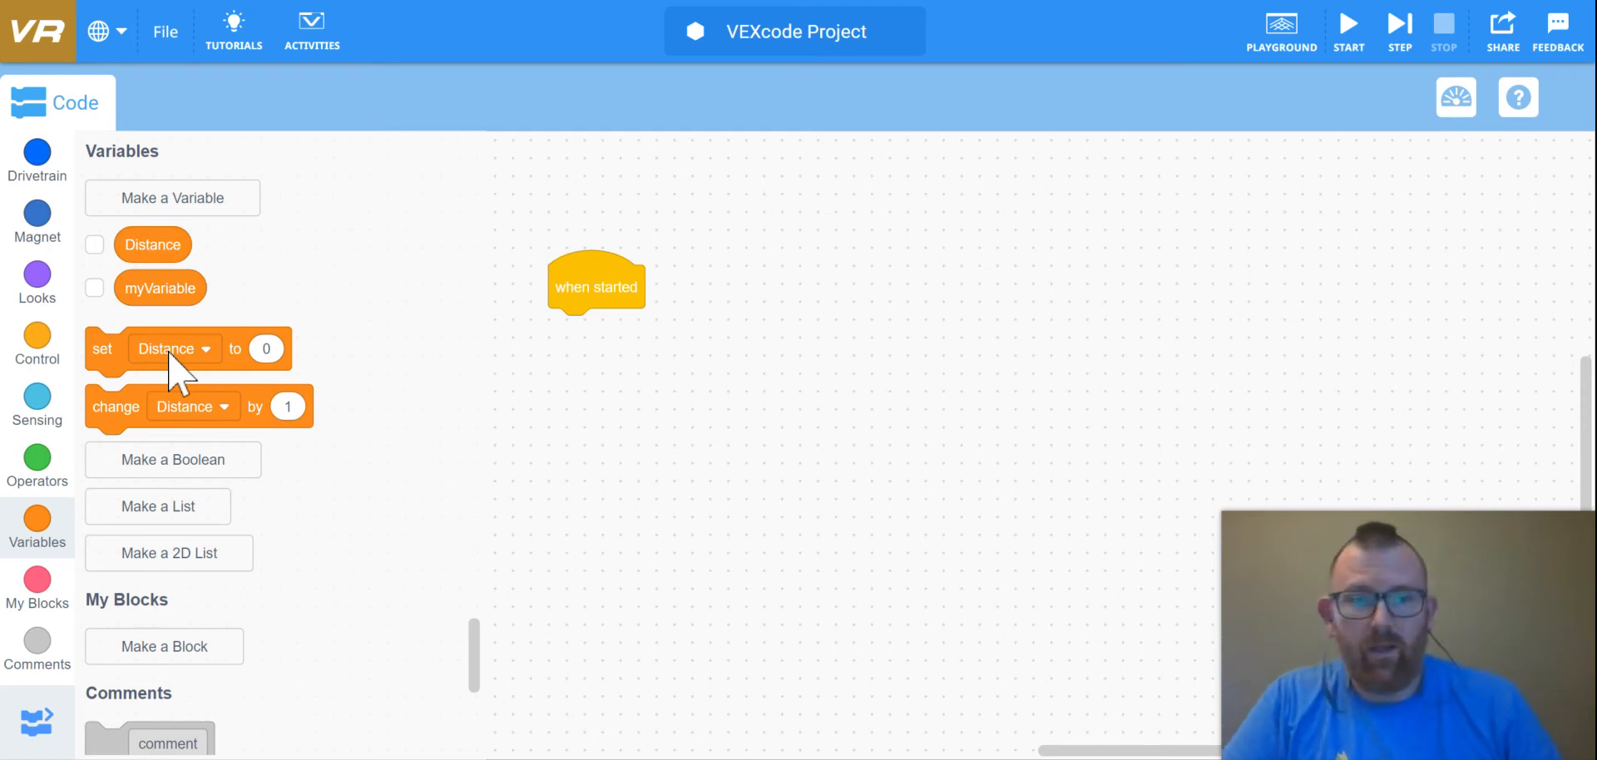
mouse_move(177, 378)
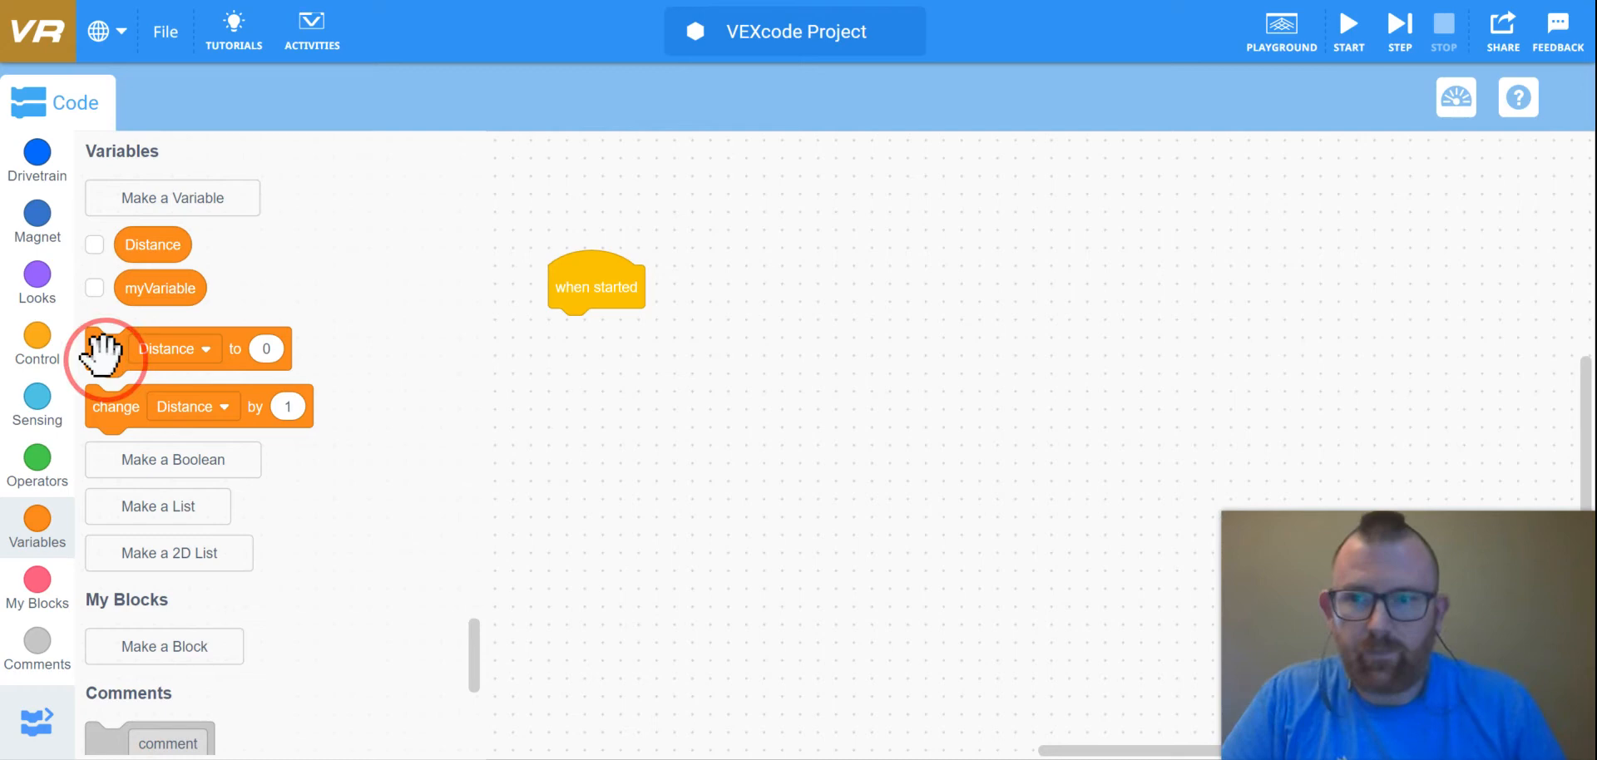
left_click_drag(110, 350, 574, 328)
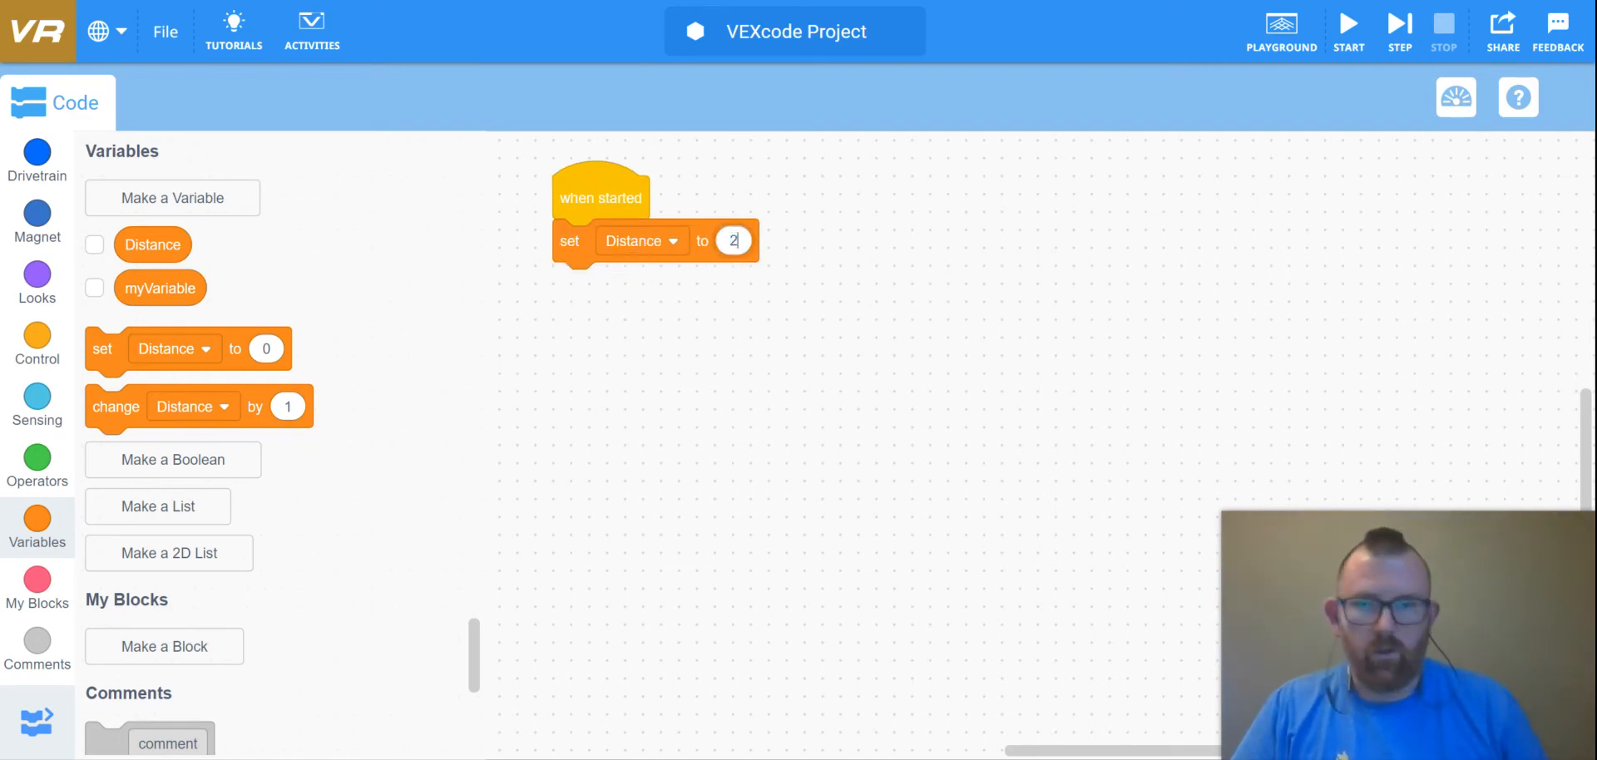
type("200")
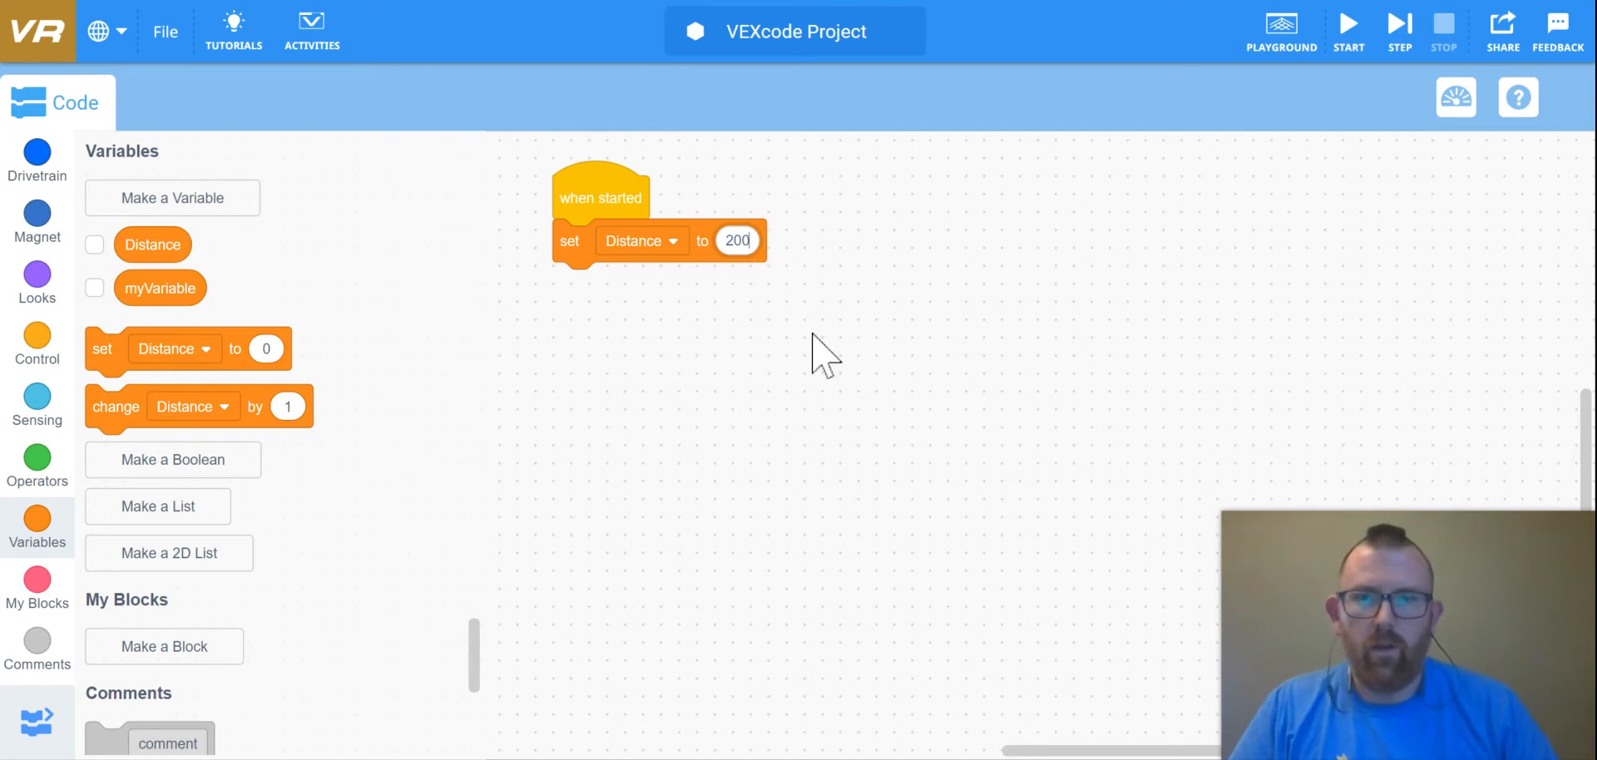
mouse_move(753, 541)
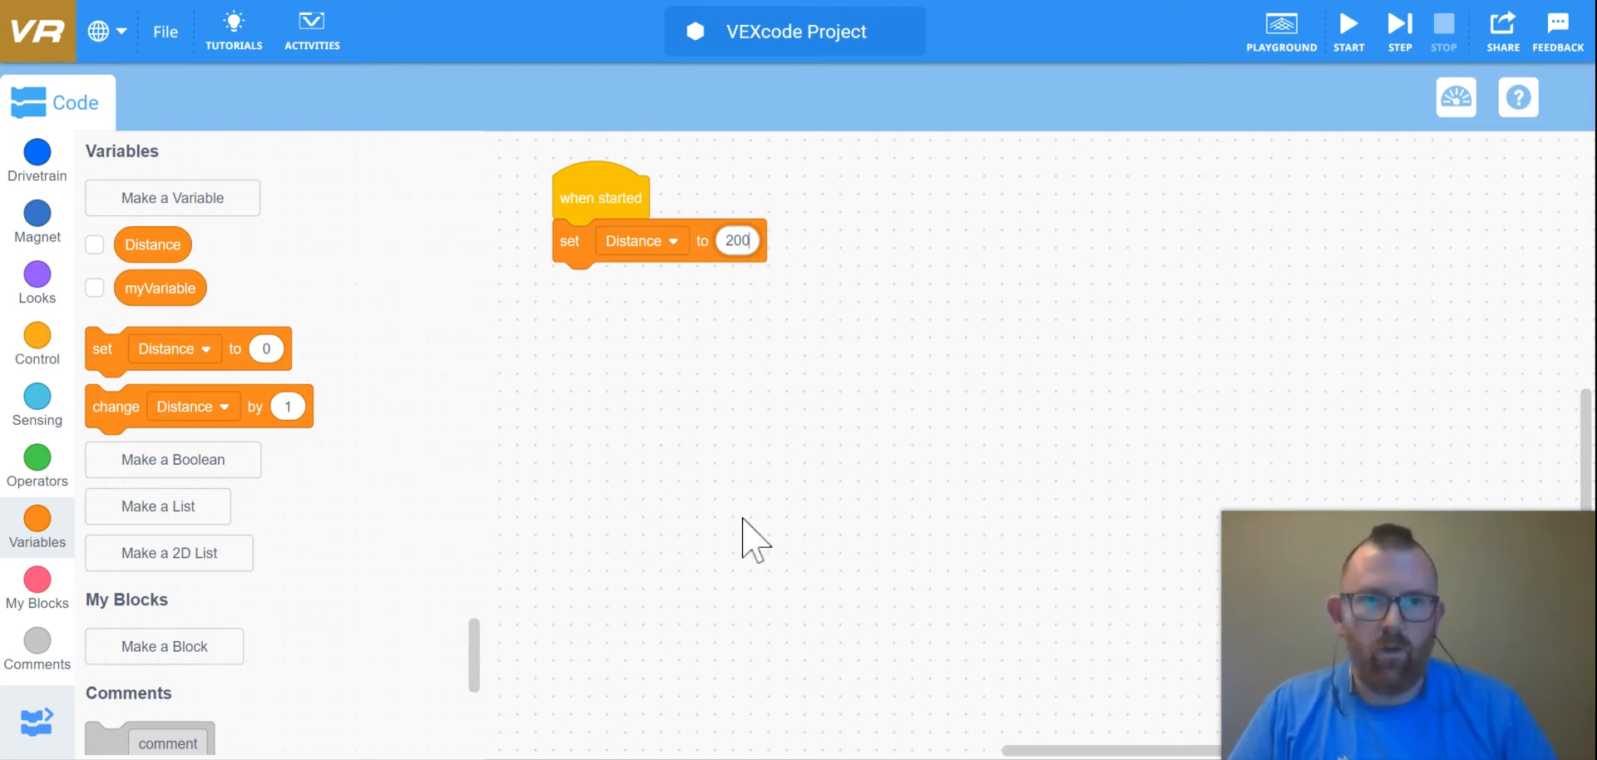
mouse_move(795, 531)
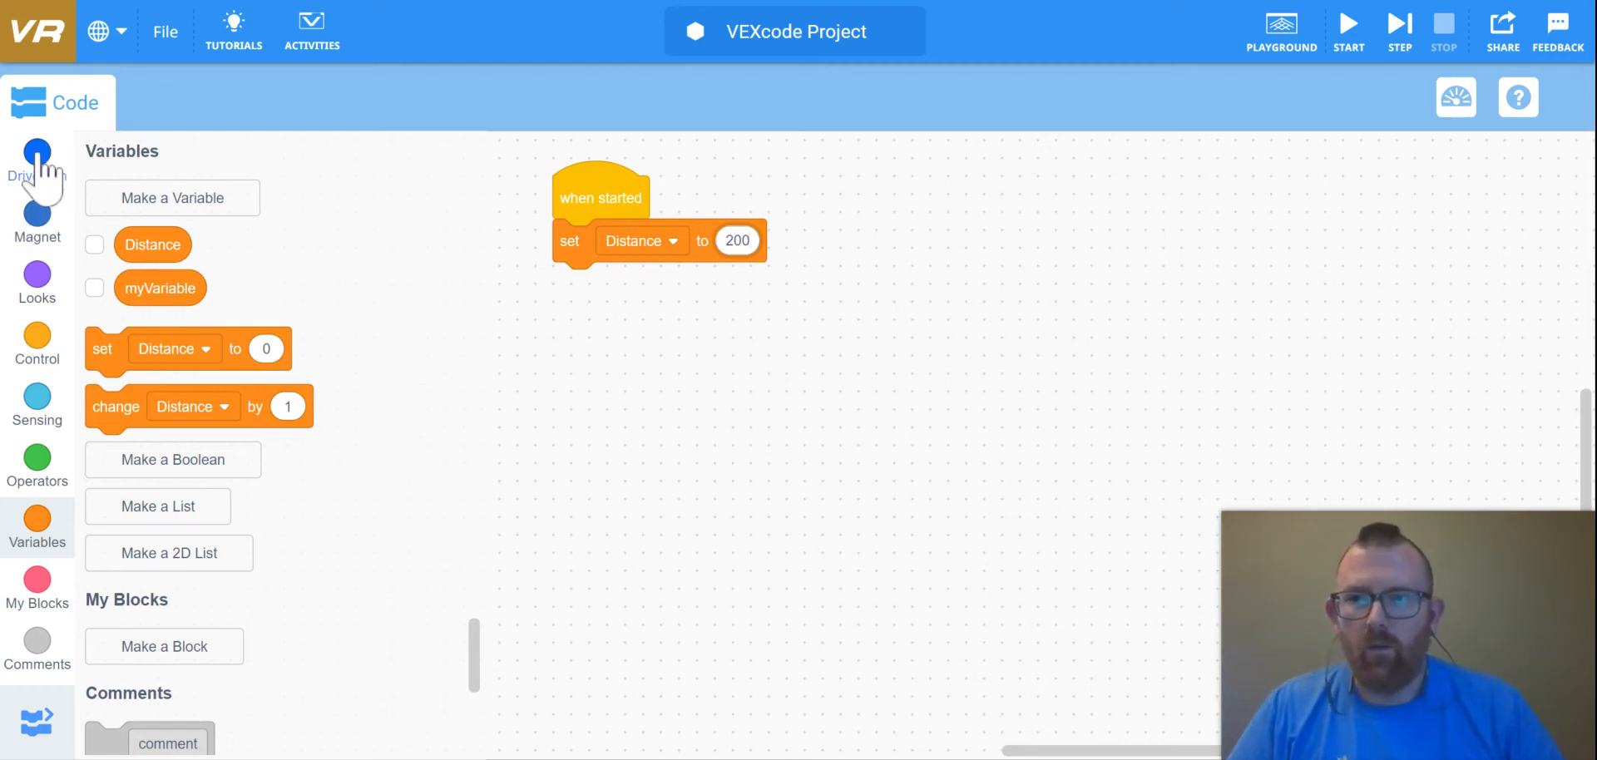
Step: Add a drive forward for 200 mm block after the set Distance block
left_click(36, 158)
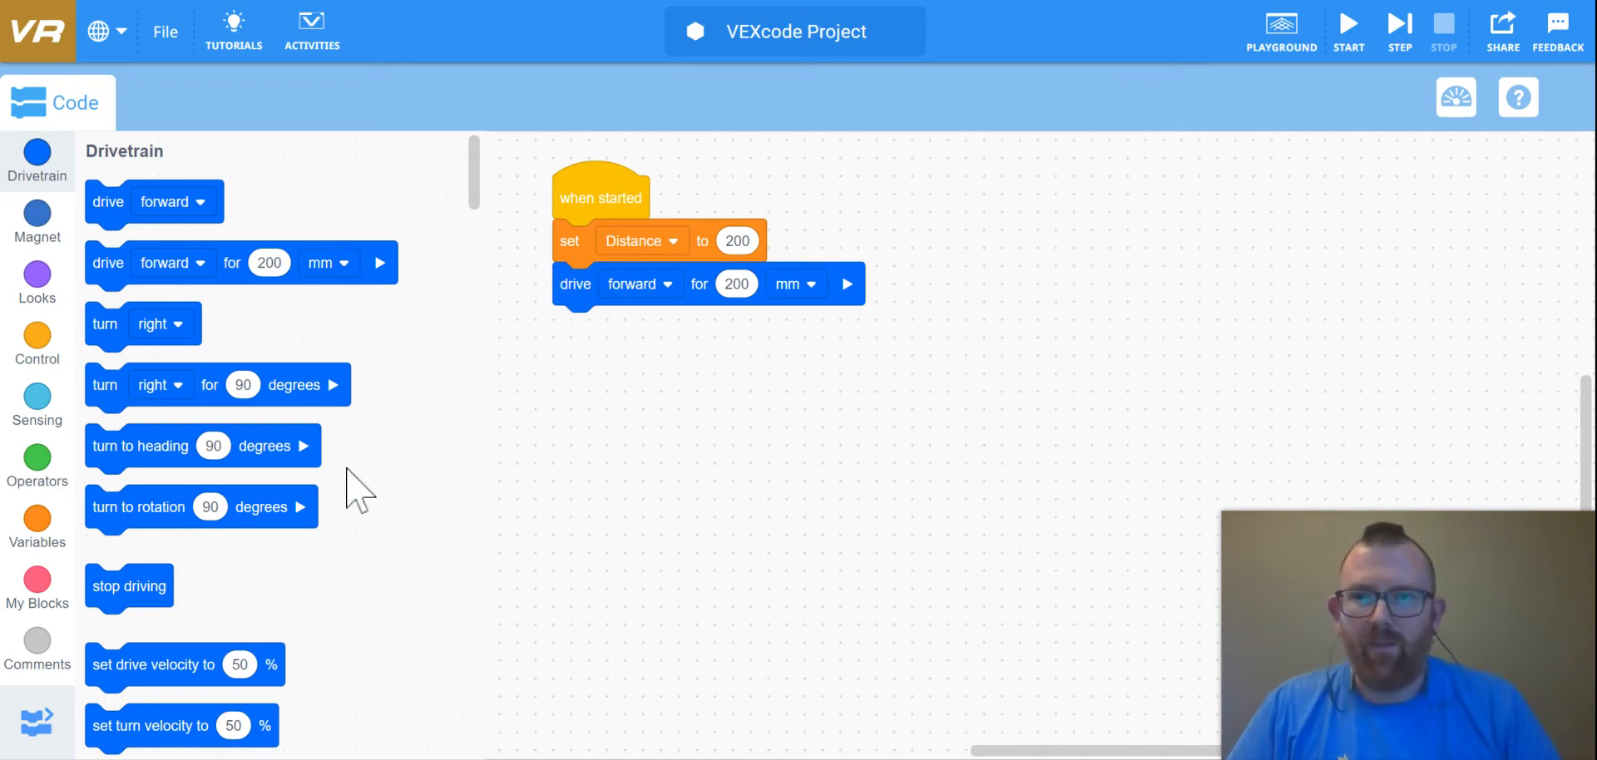
mouse_move(344, 547)
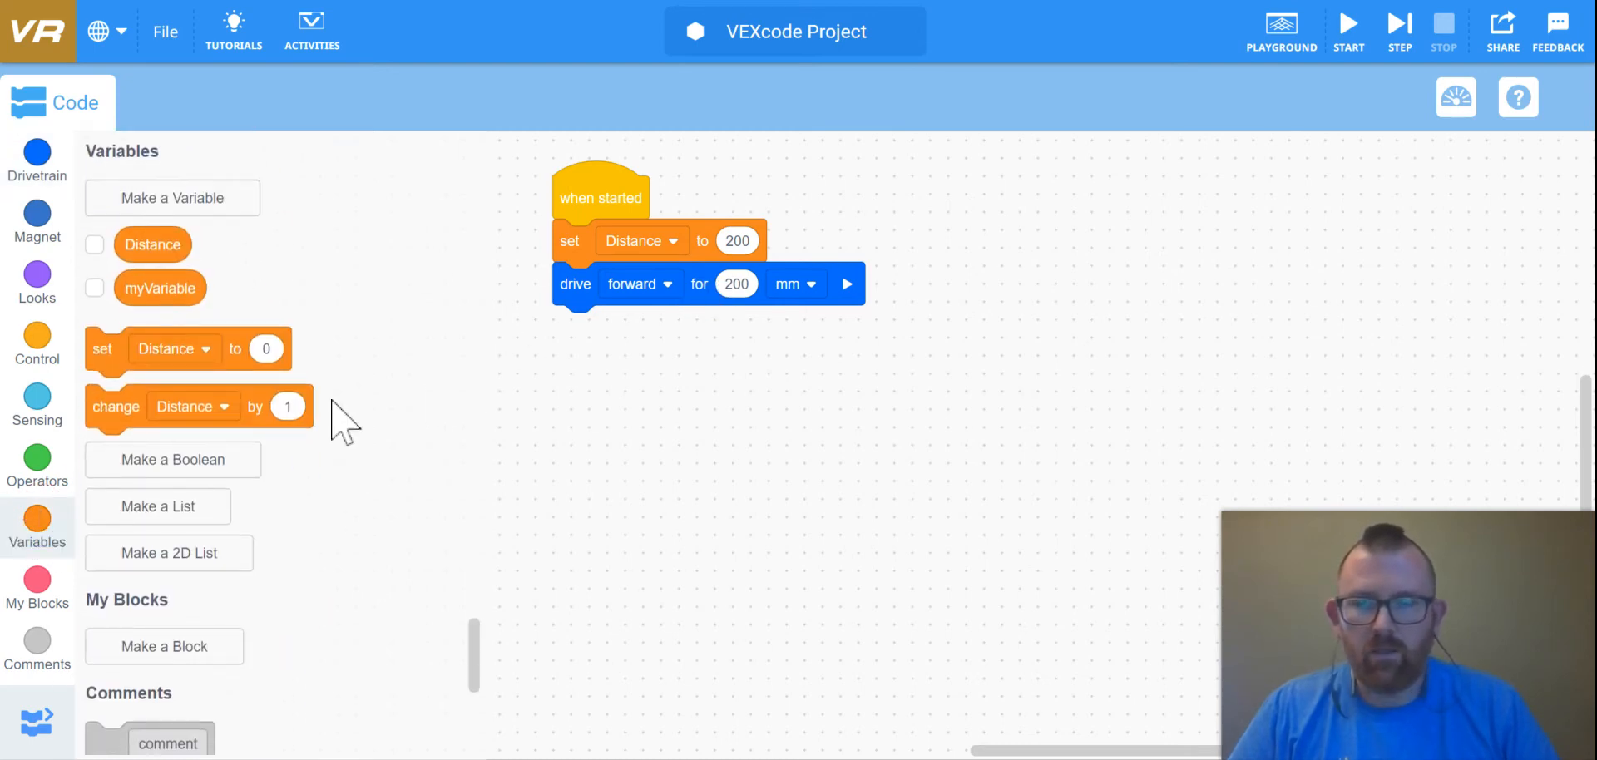
left_click(36, 464)
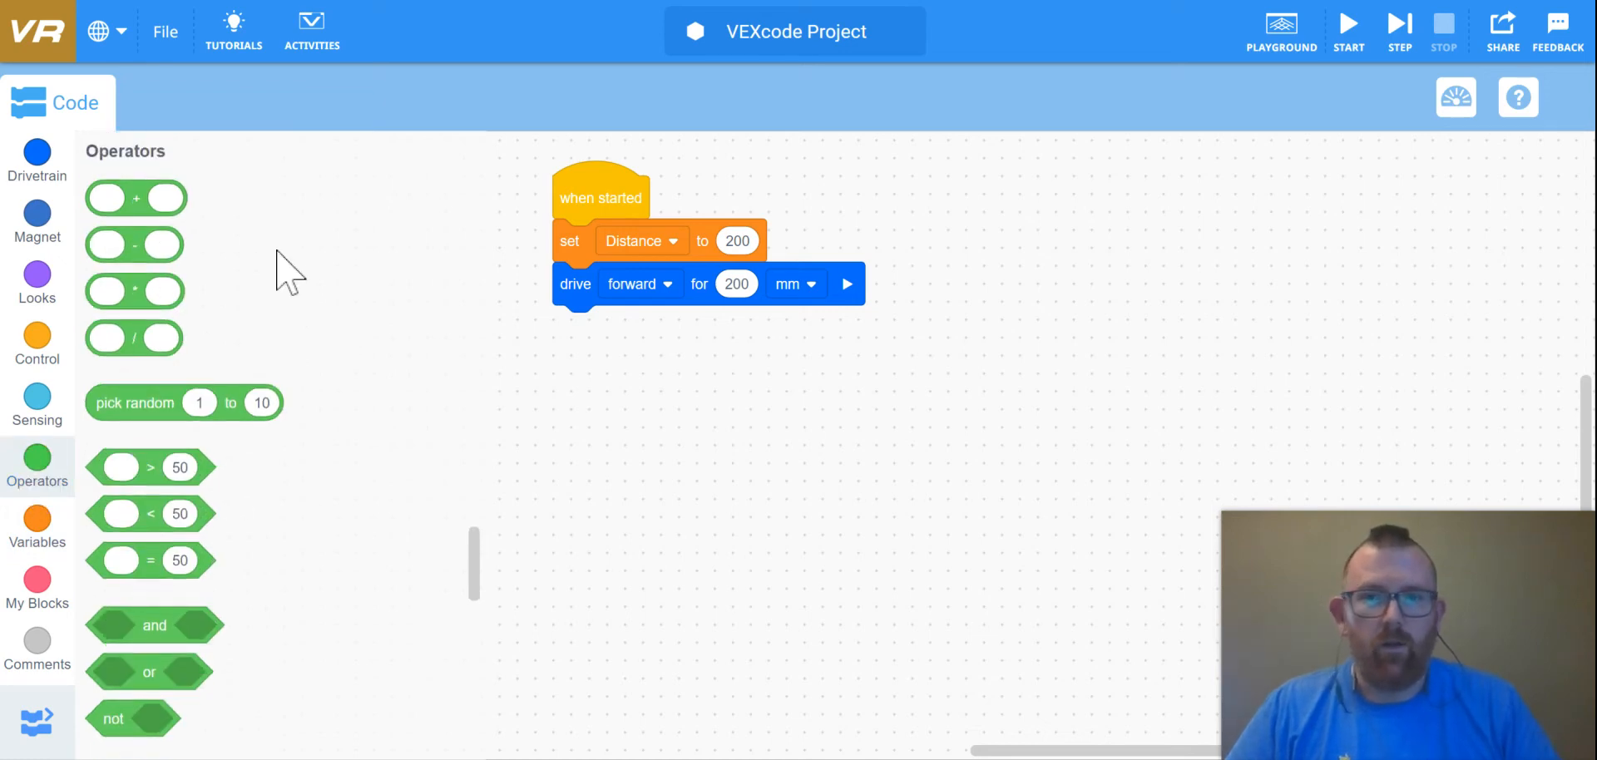
mouse_move(288, 223)
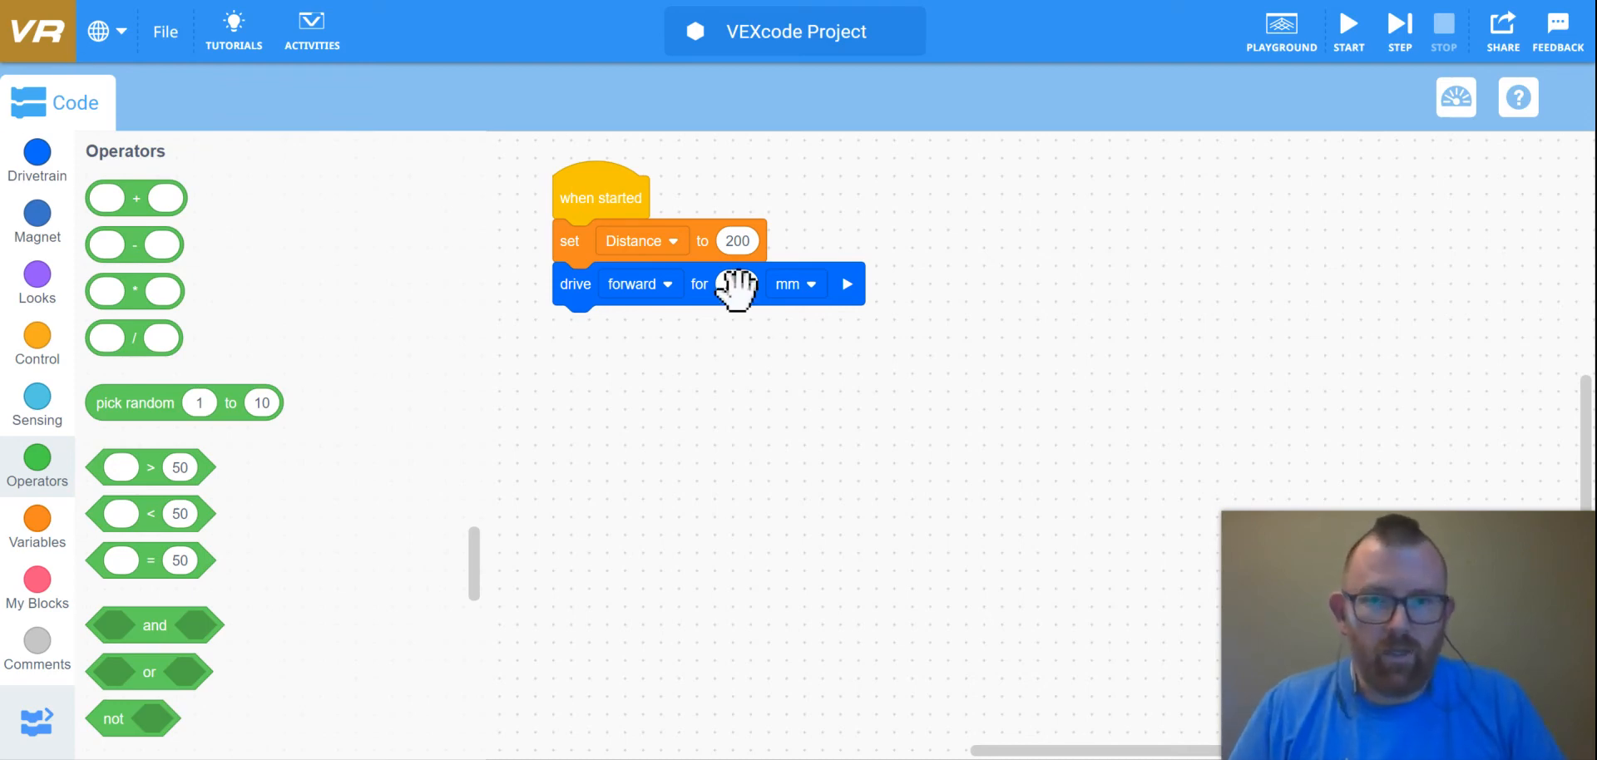
type("200")
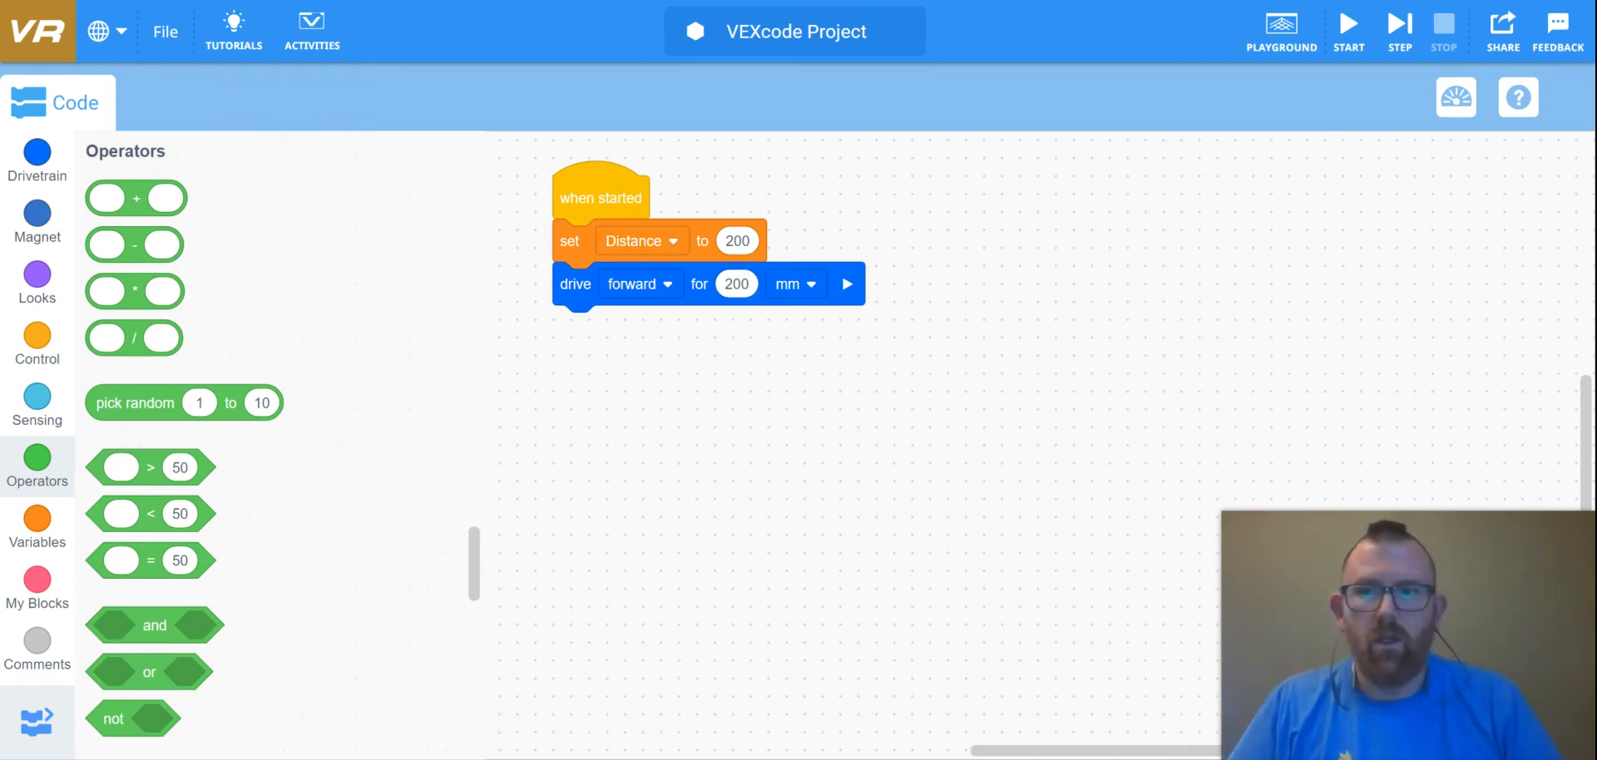
mouse_move(133, 291)
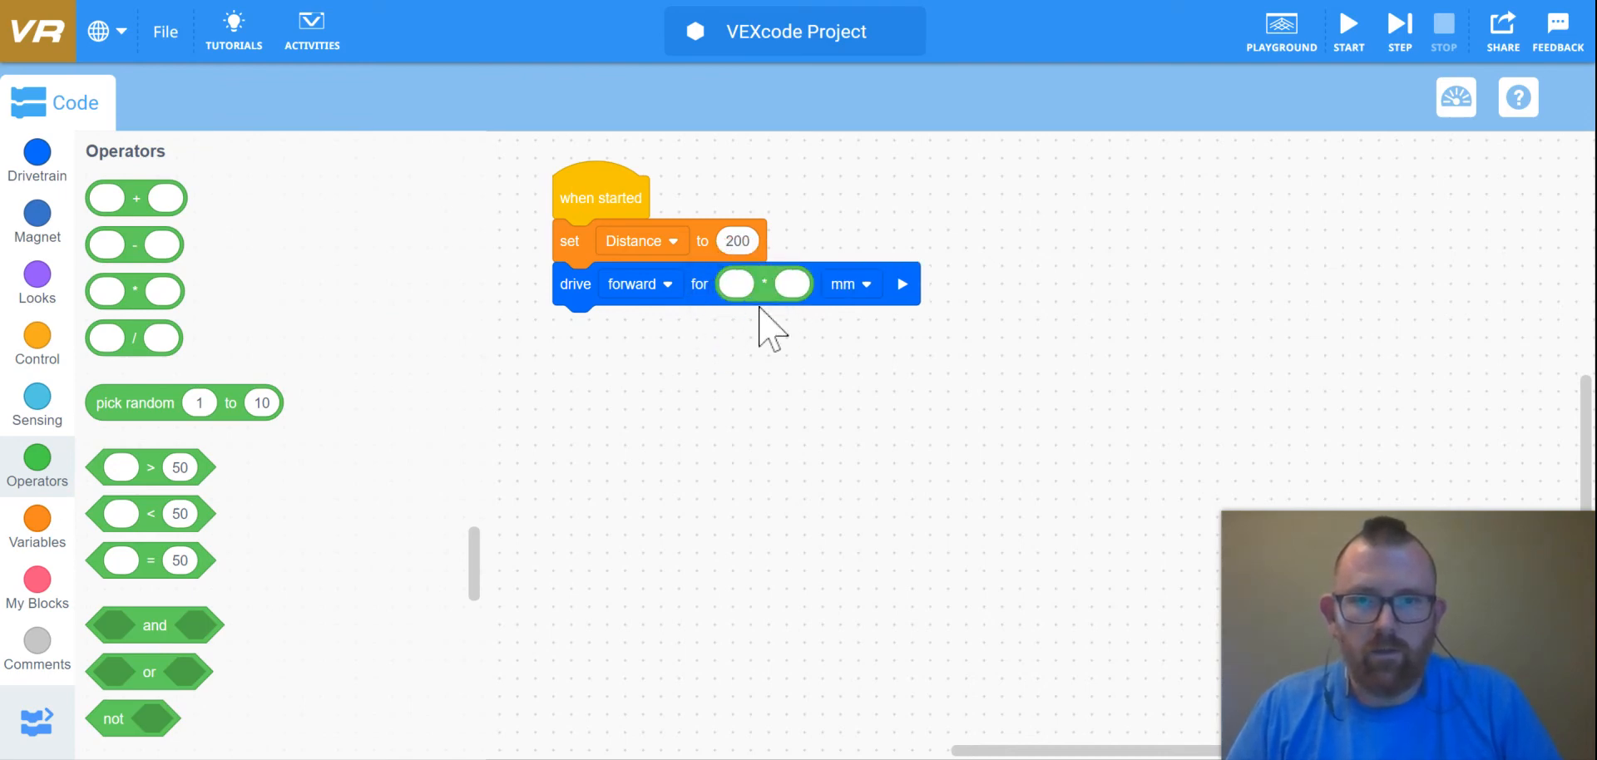
mouse_move(762, 378)
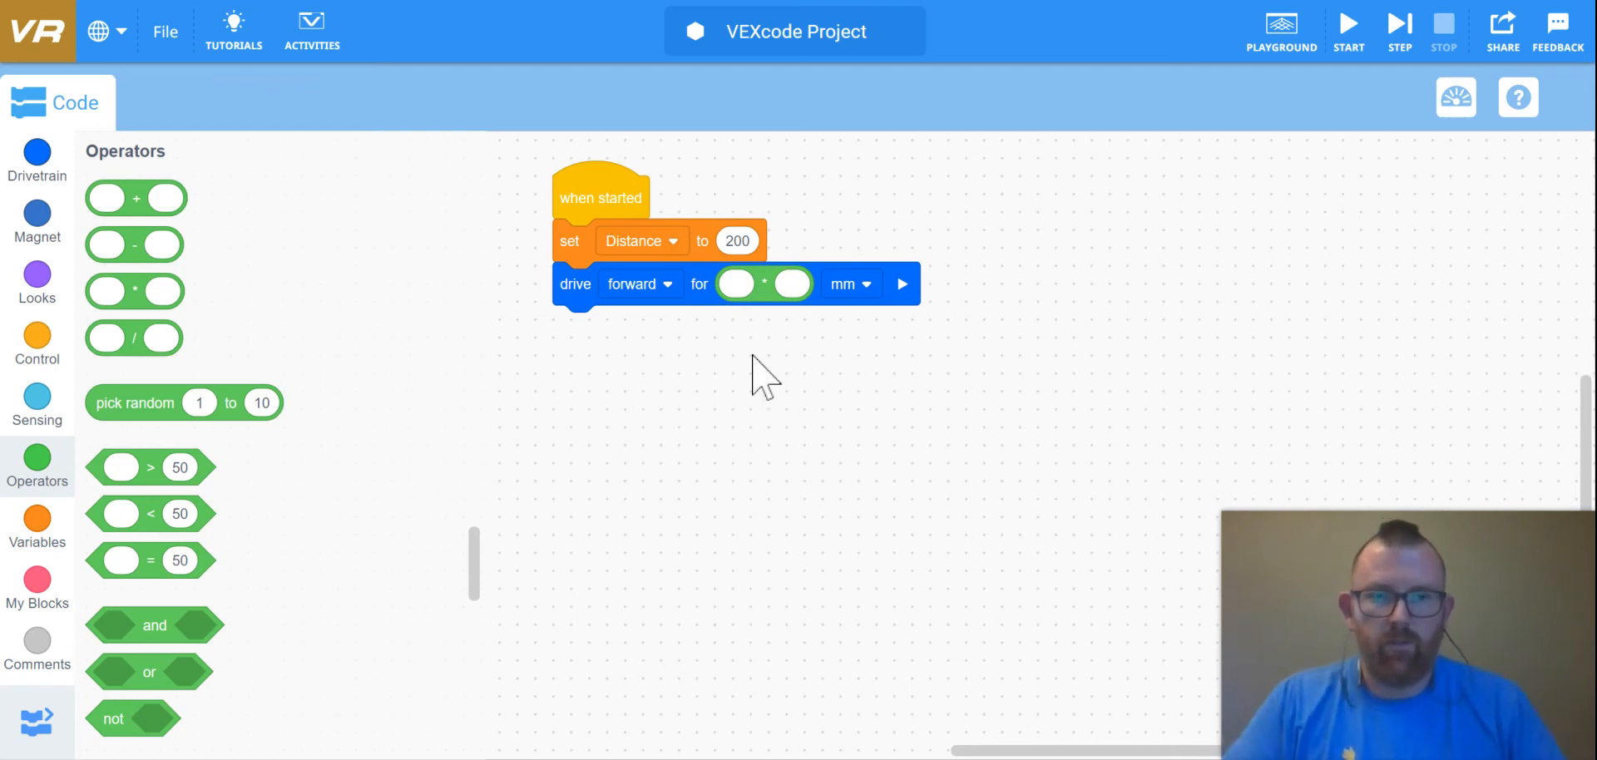
Step: Make the drive distance Distance × an empty slot by dropping the Distance variable into the multiply block
left_click(36, 526)
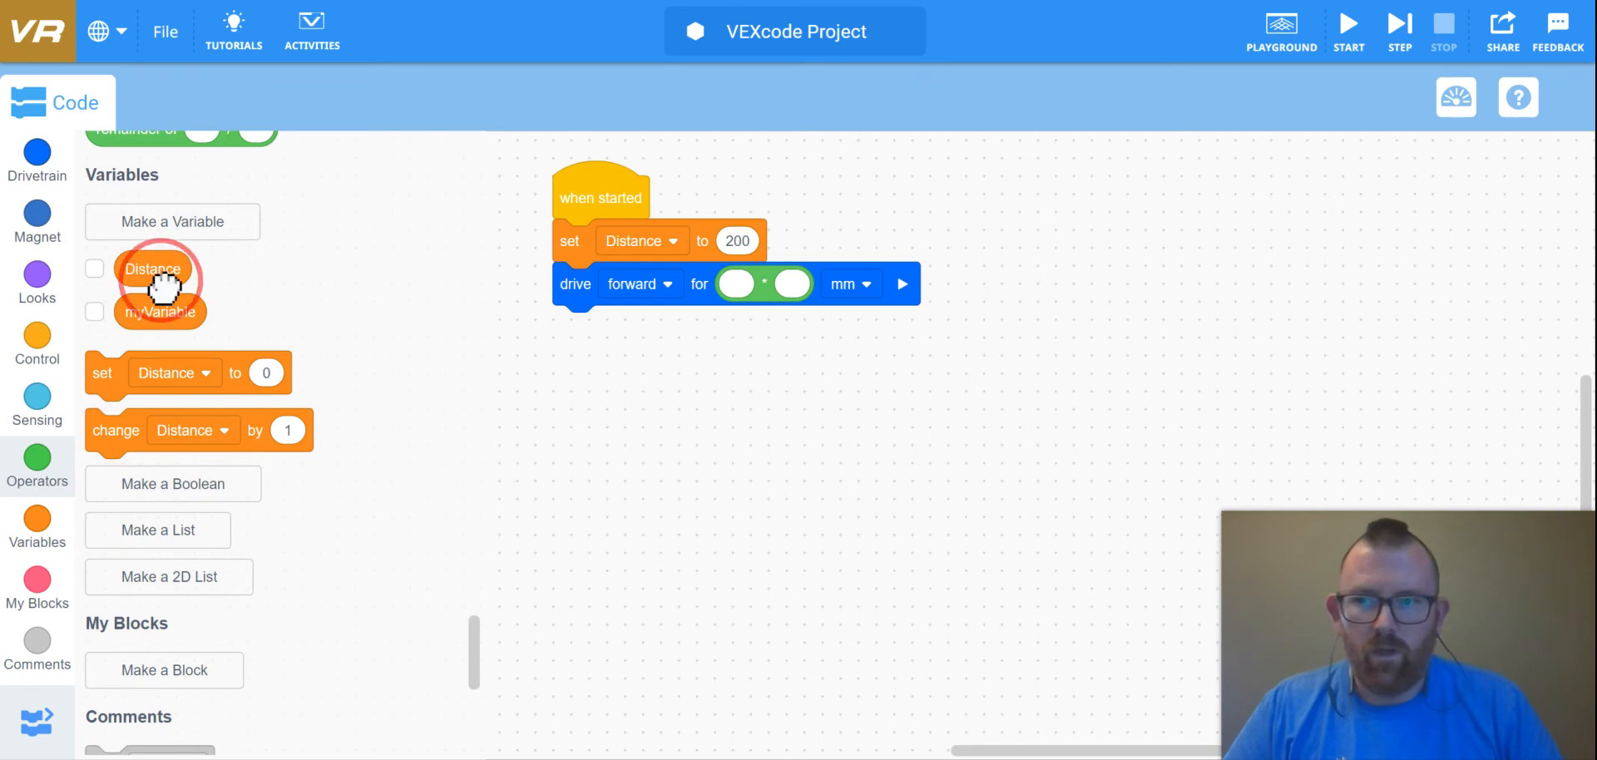
left_click_drag(153, 268, 762, 283)
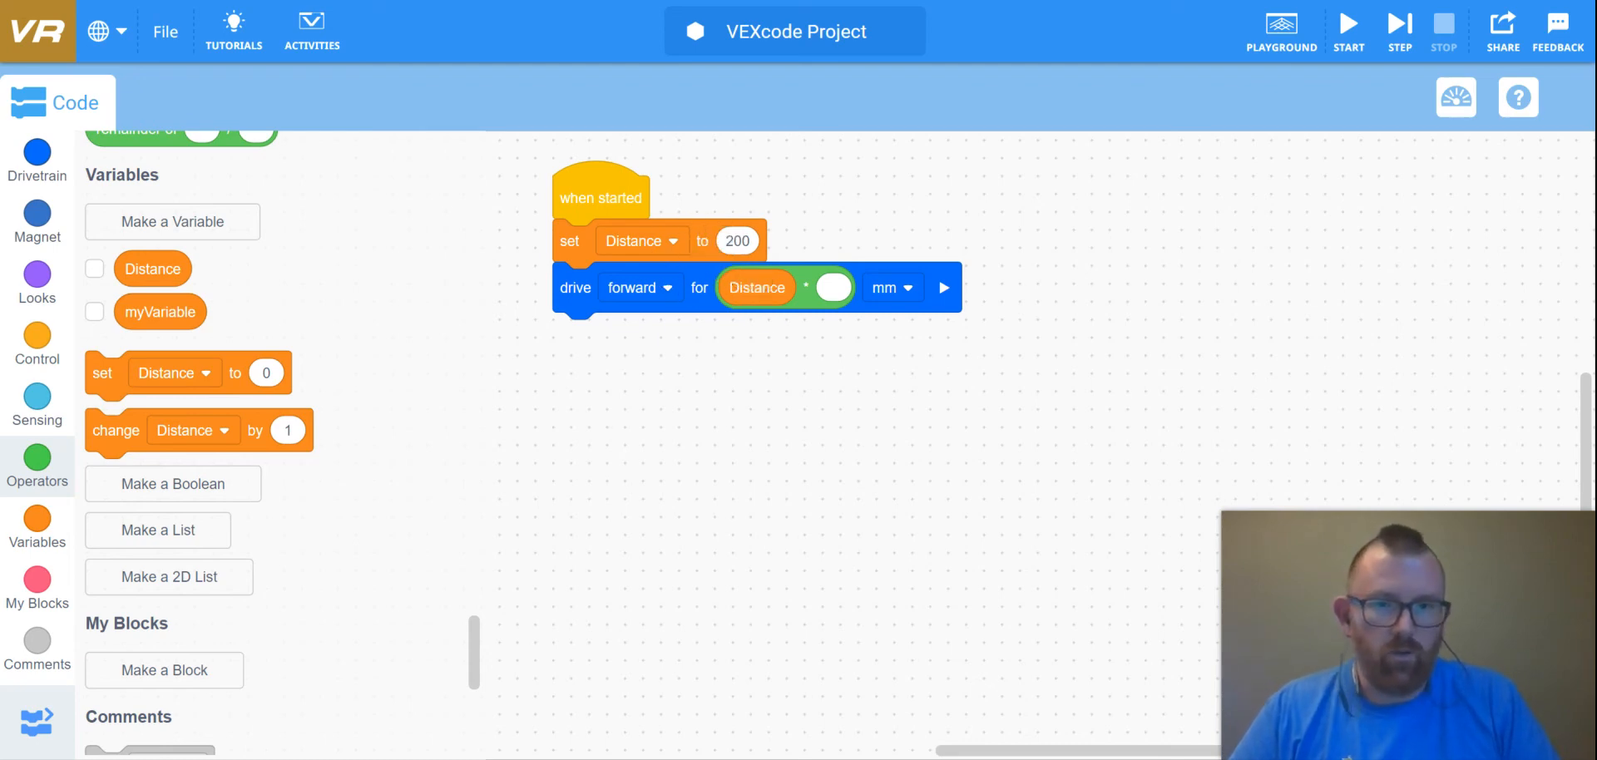
mouse_move(758, 288)
type("1")
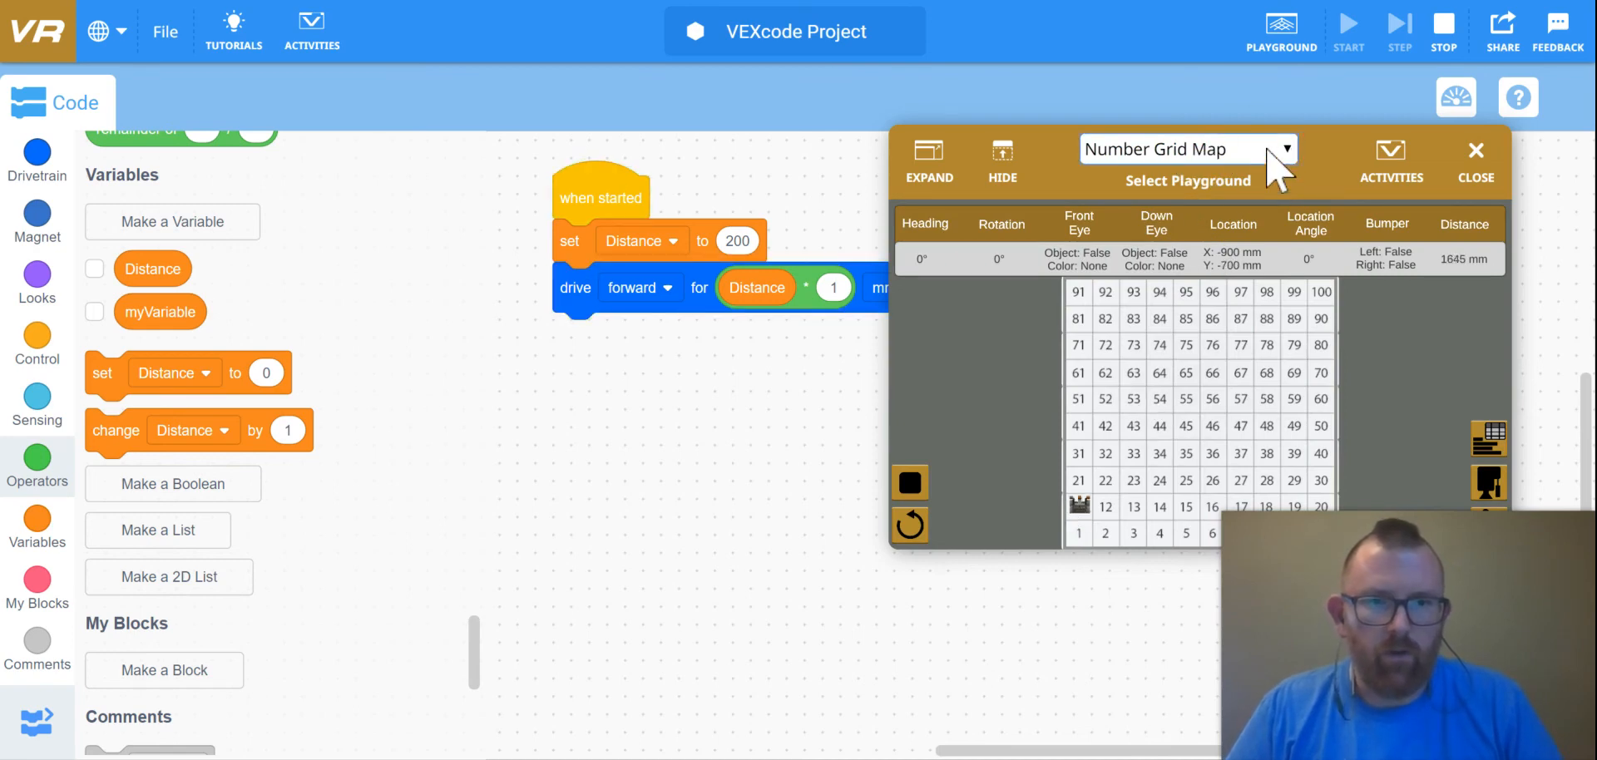
Step: Load the Grid Map playground and run the program so the robot drives 200 mm
left_click(1186, 148)
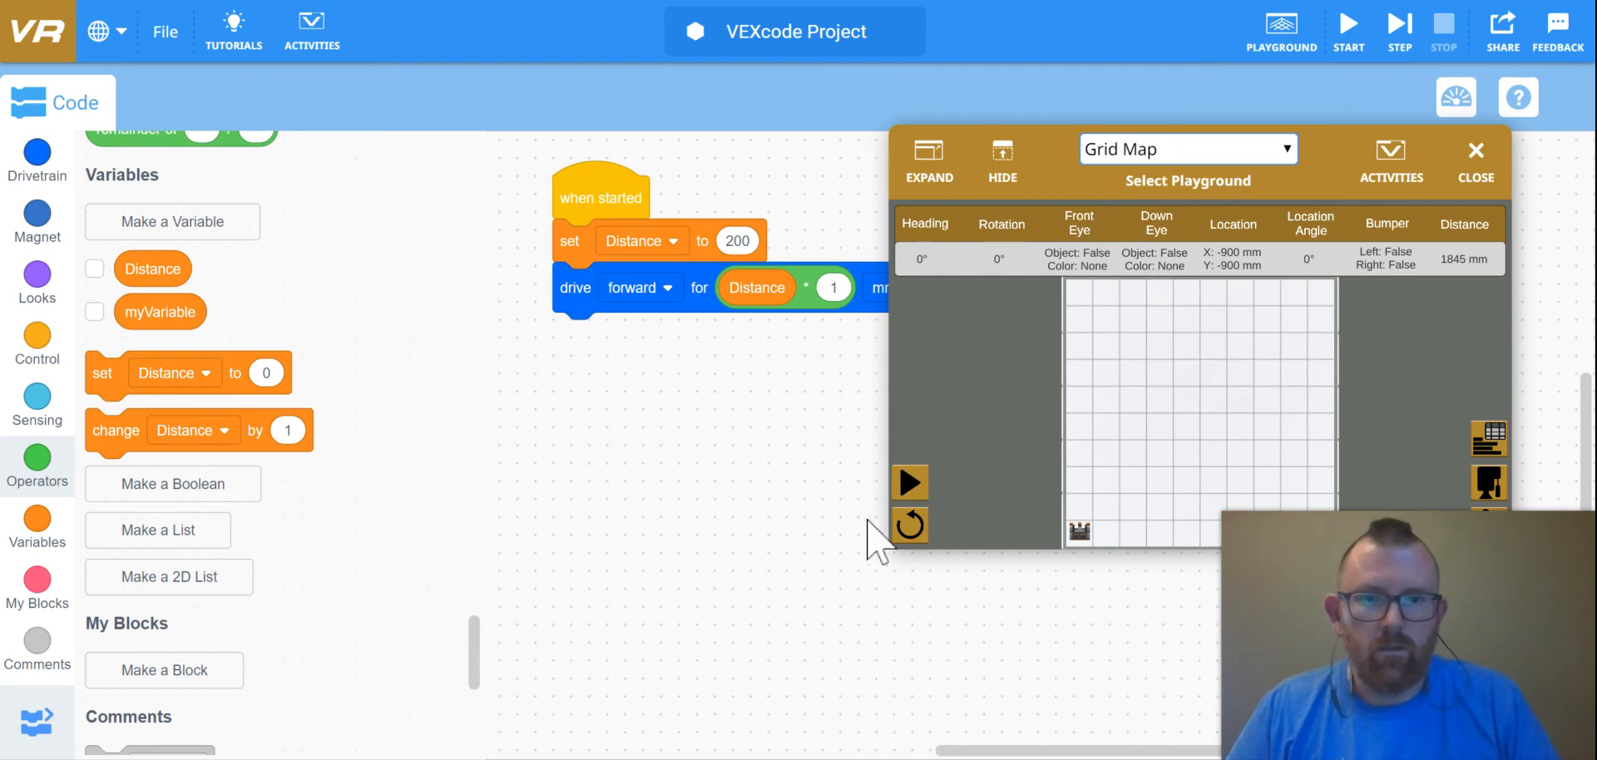
left_click(910, 482)
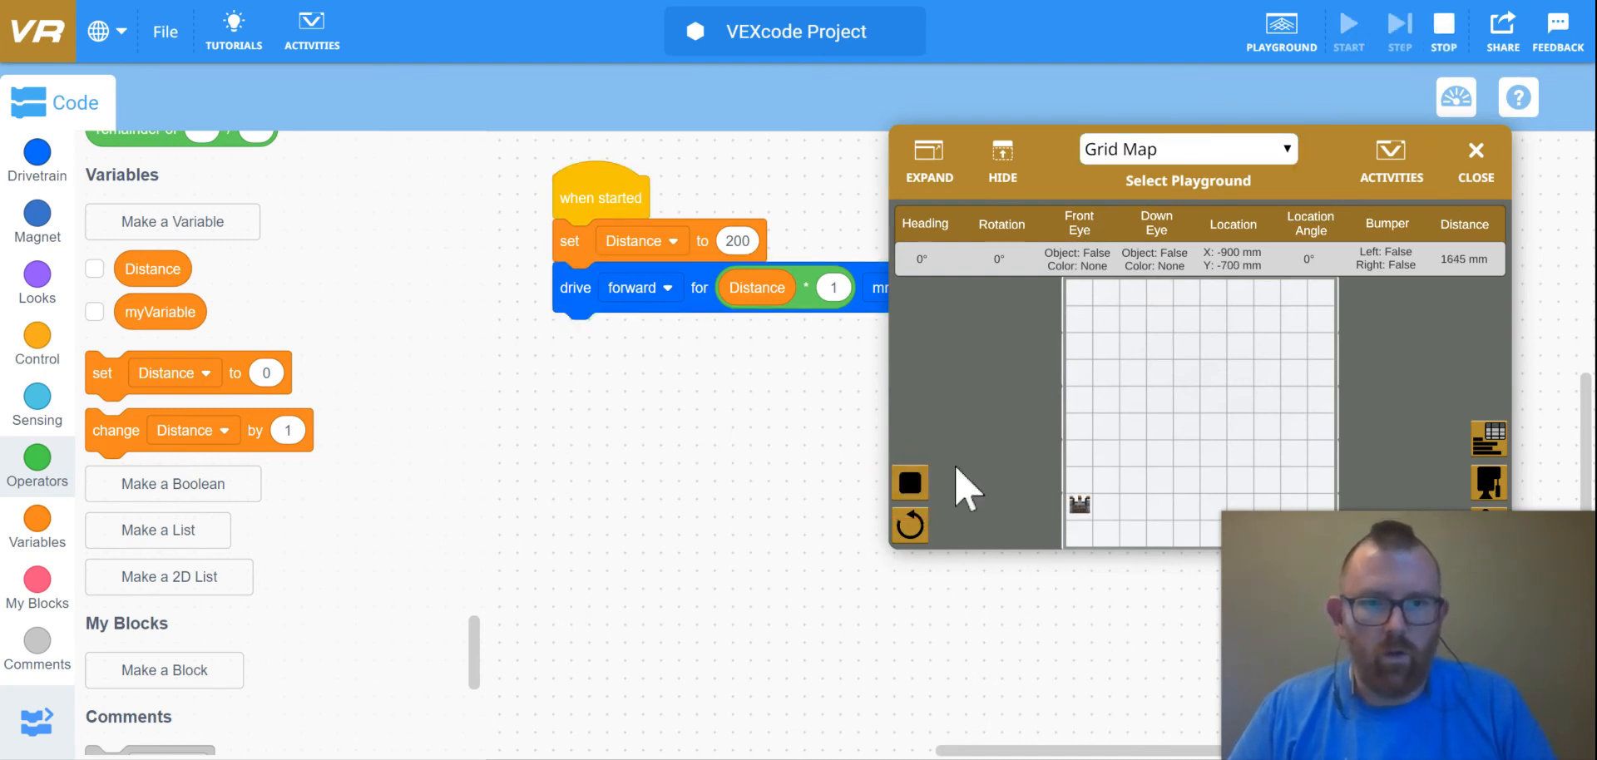
mouse_move(901, 326)
type("4")
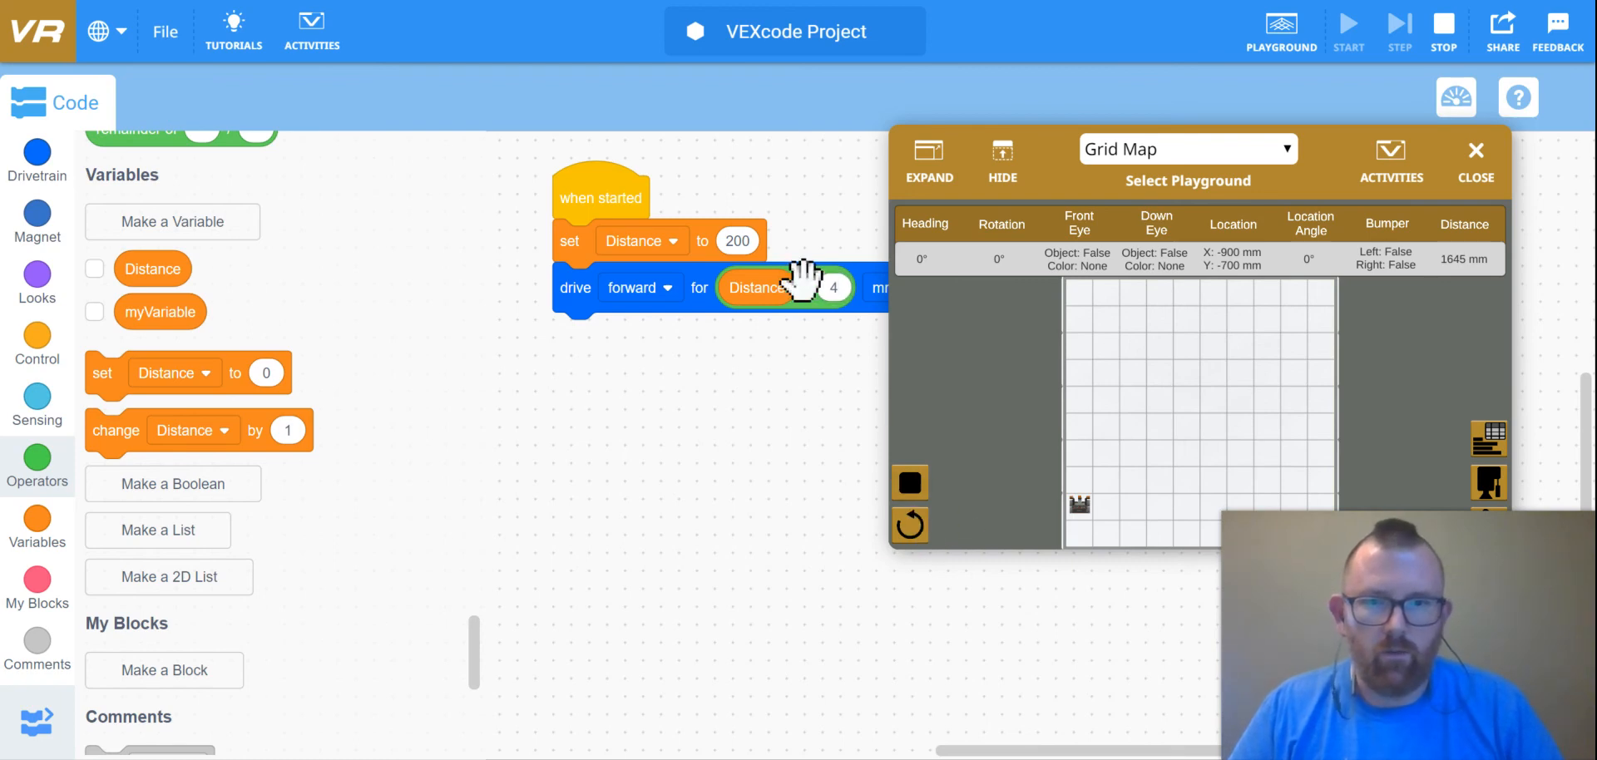
mouse_move(836, 321)
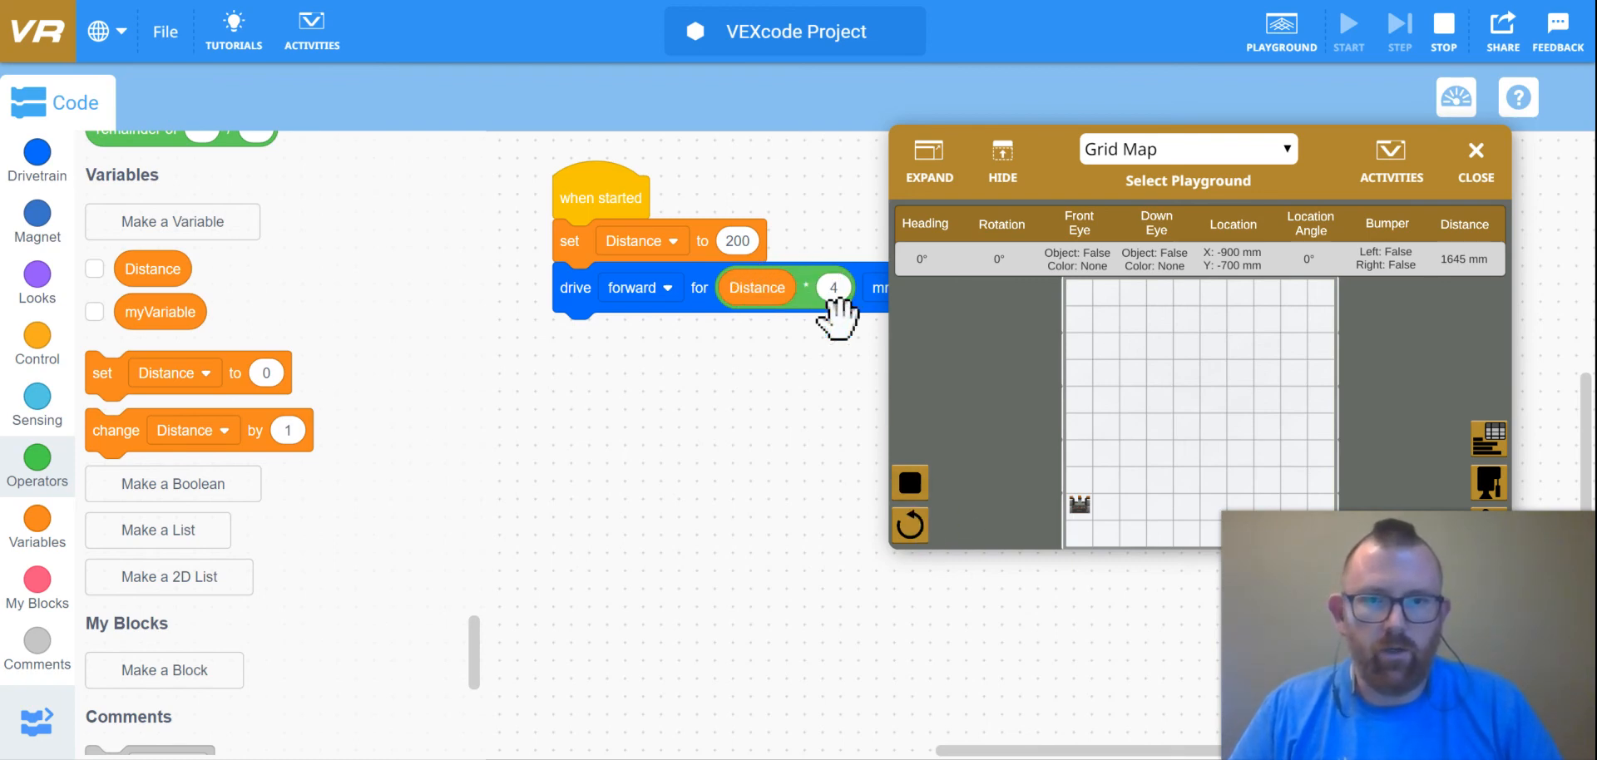
Step: Run the updated program so the robot drives 800 mm up the Grid Map
left_click(908, 524)
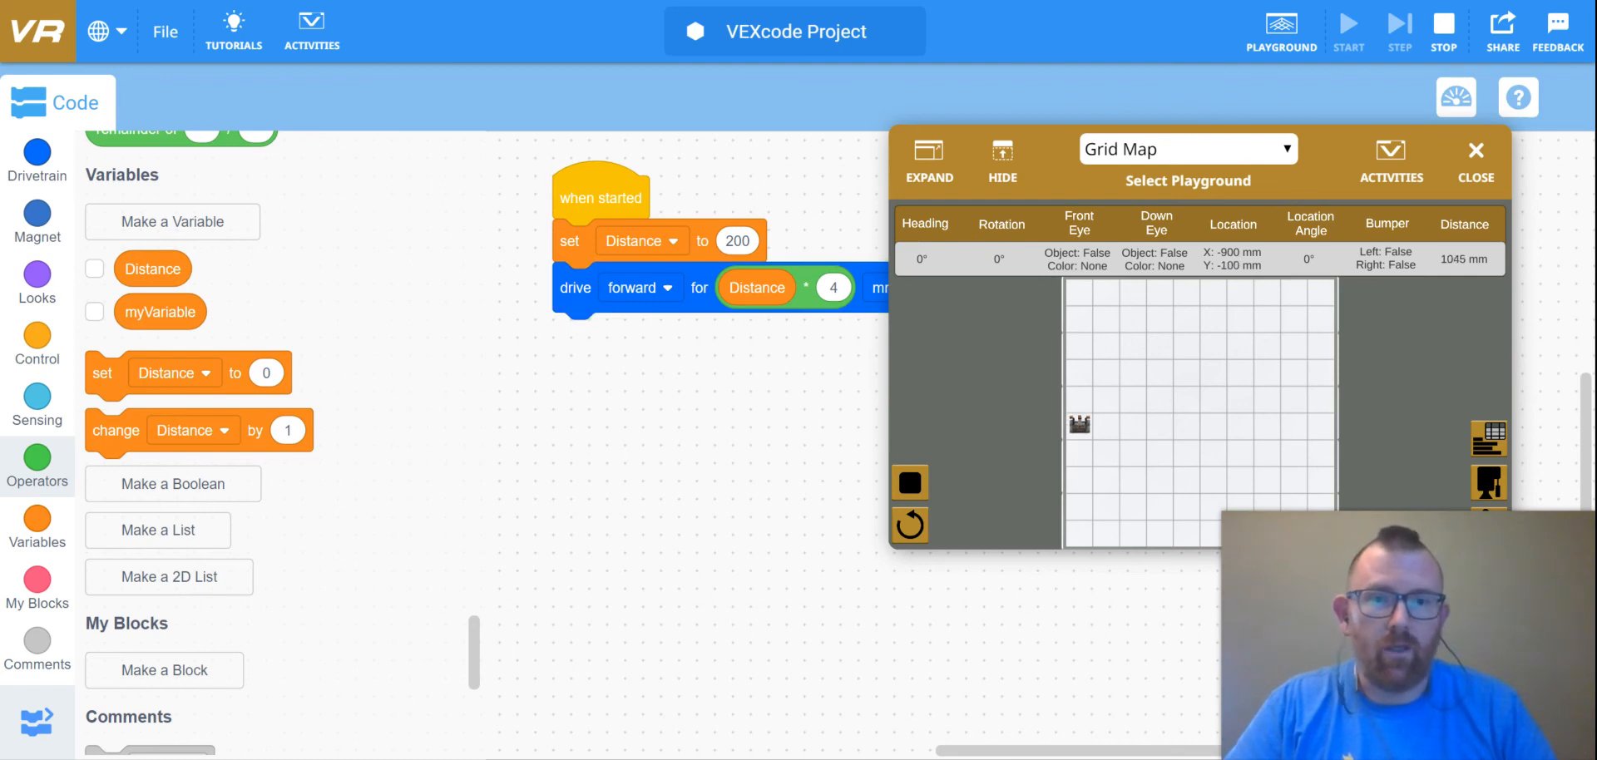
mouse_move(951, 703)
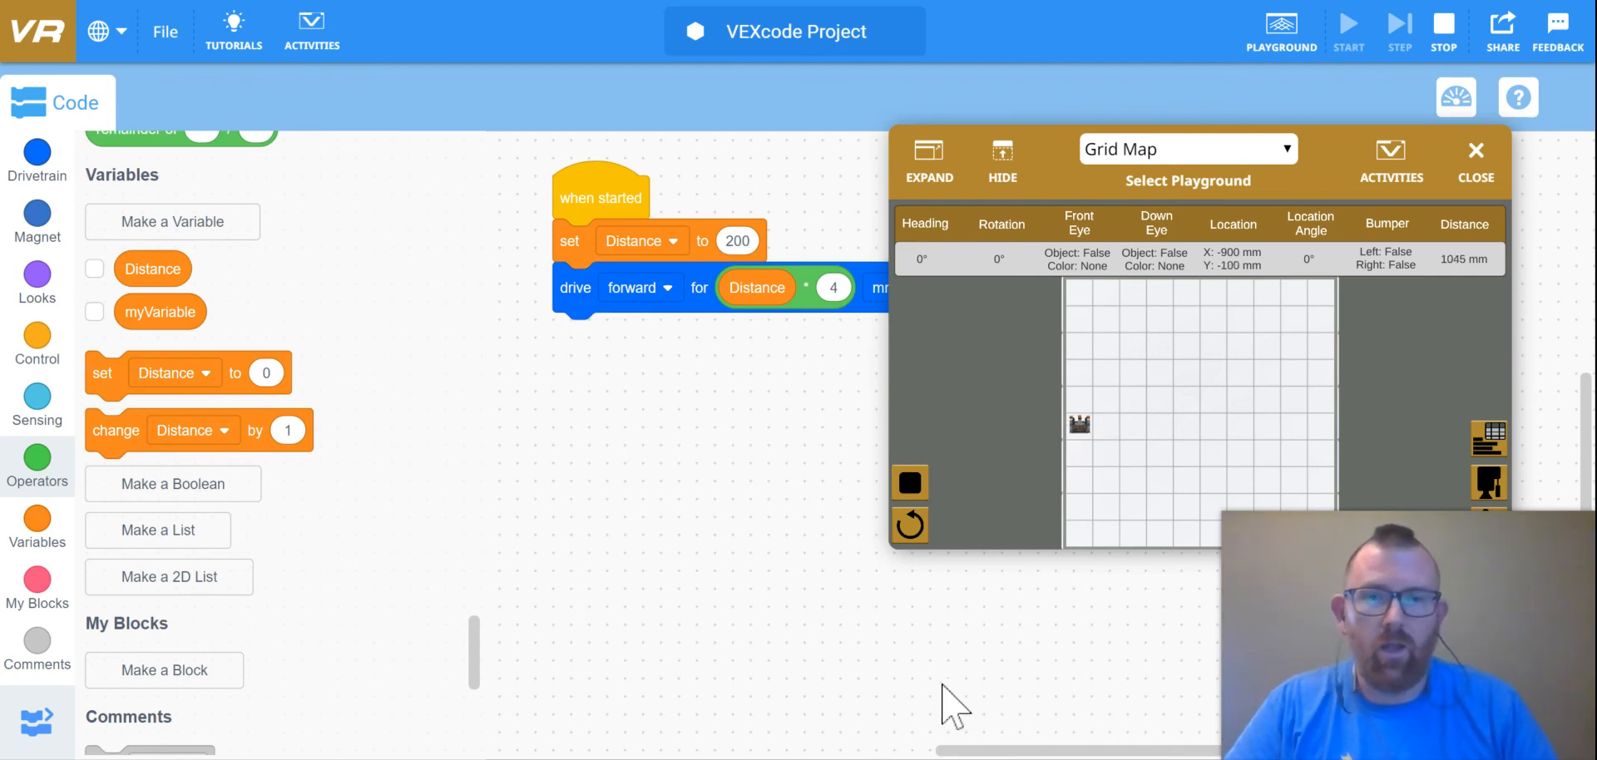
mouse_move(662, 407)
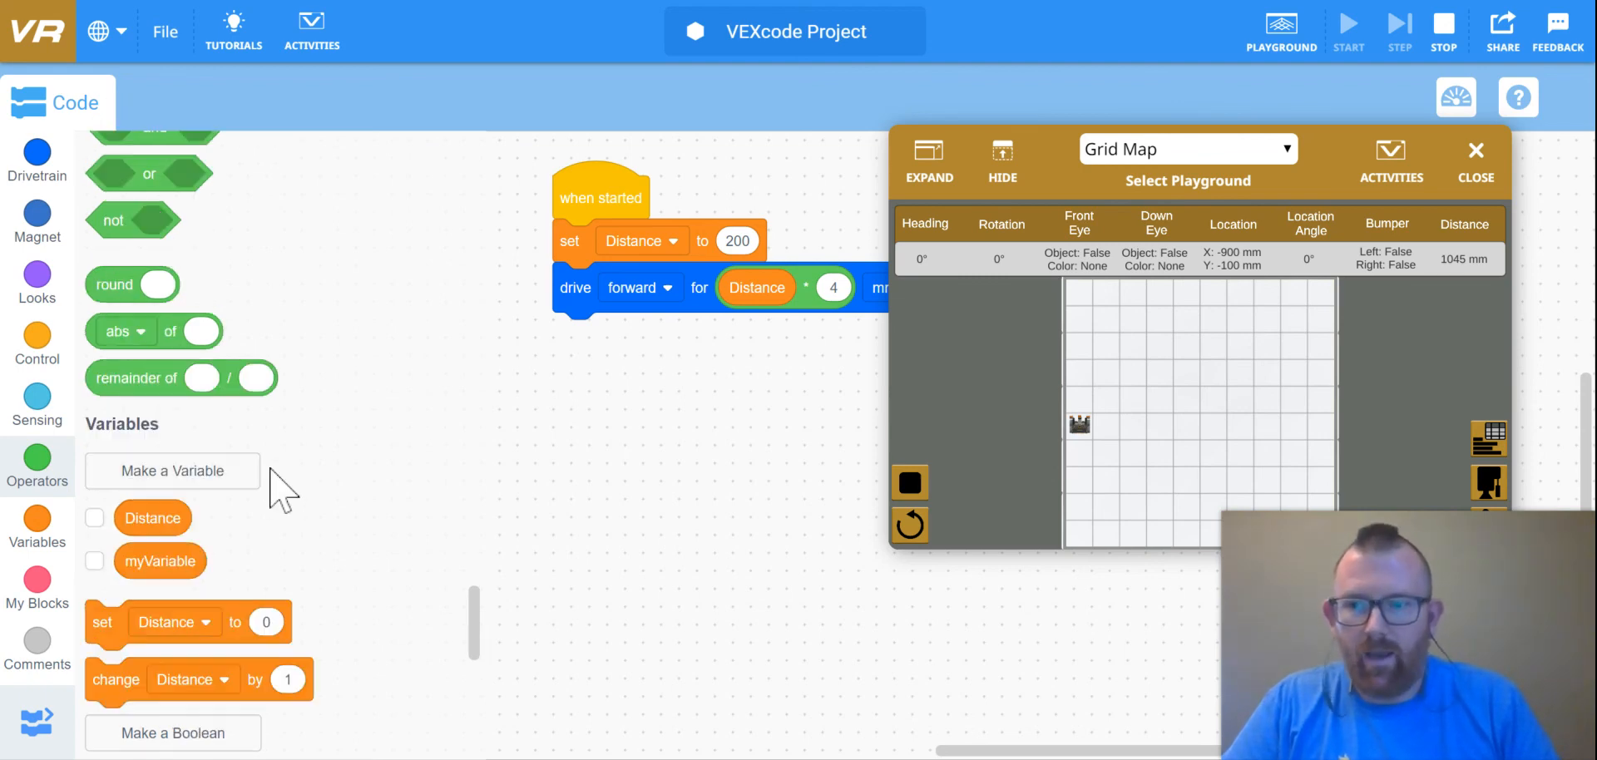
scroll("down", 3)
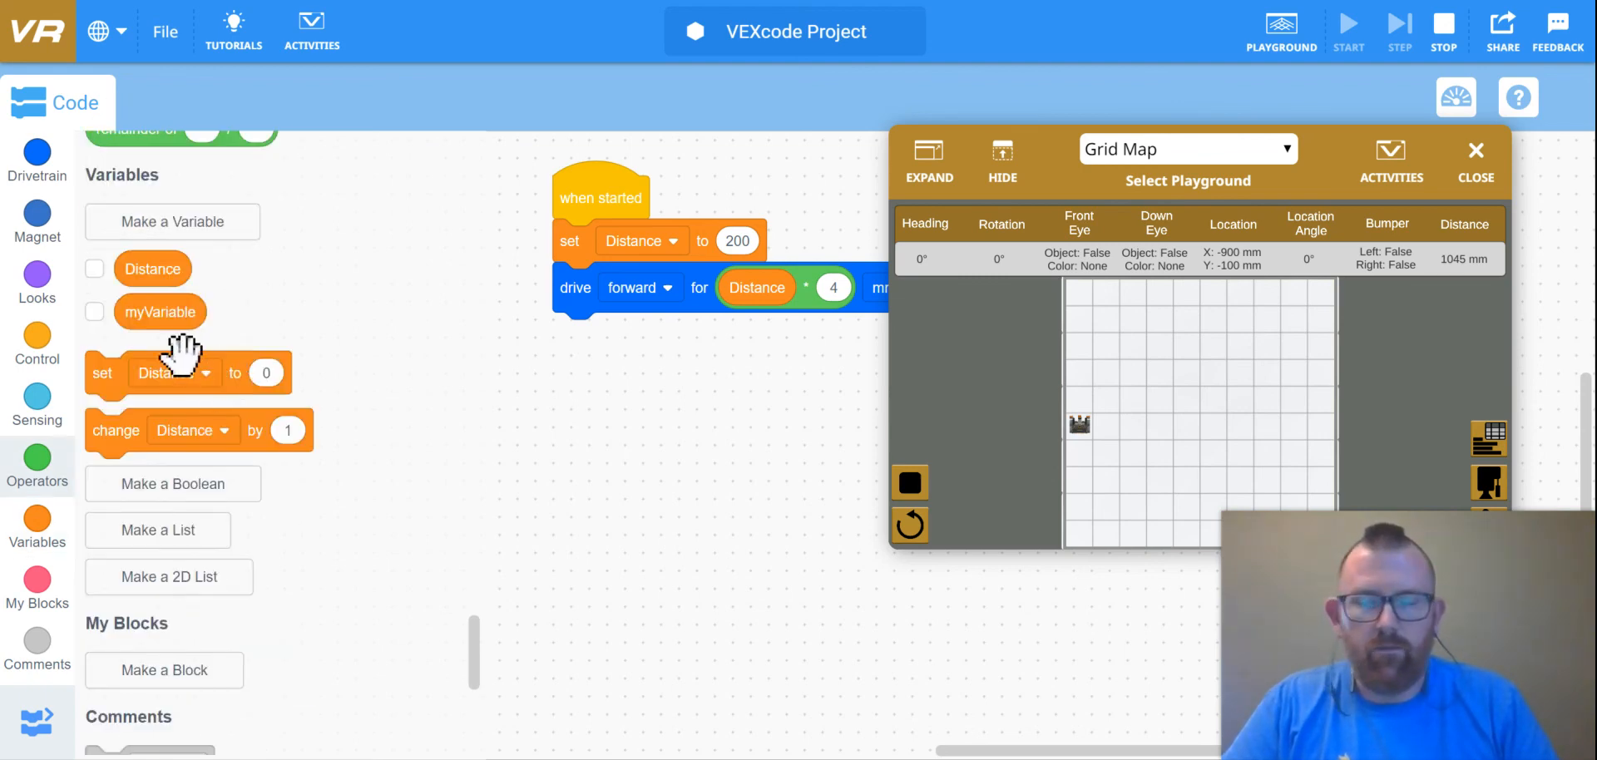
mouse_move(795, 351)
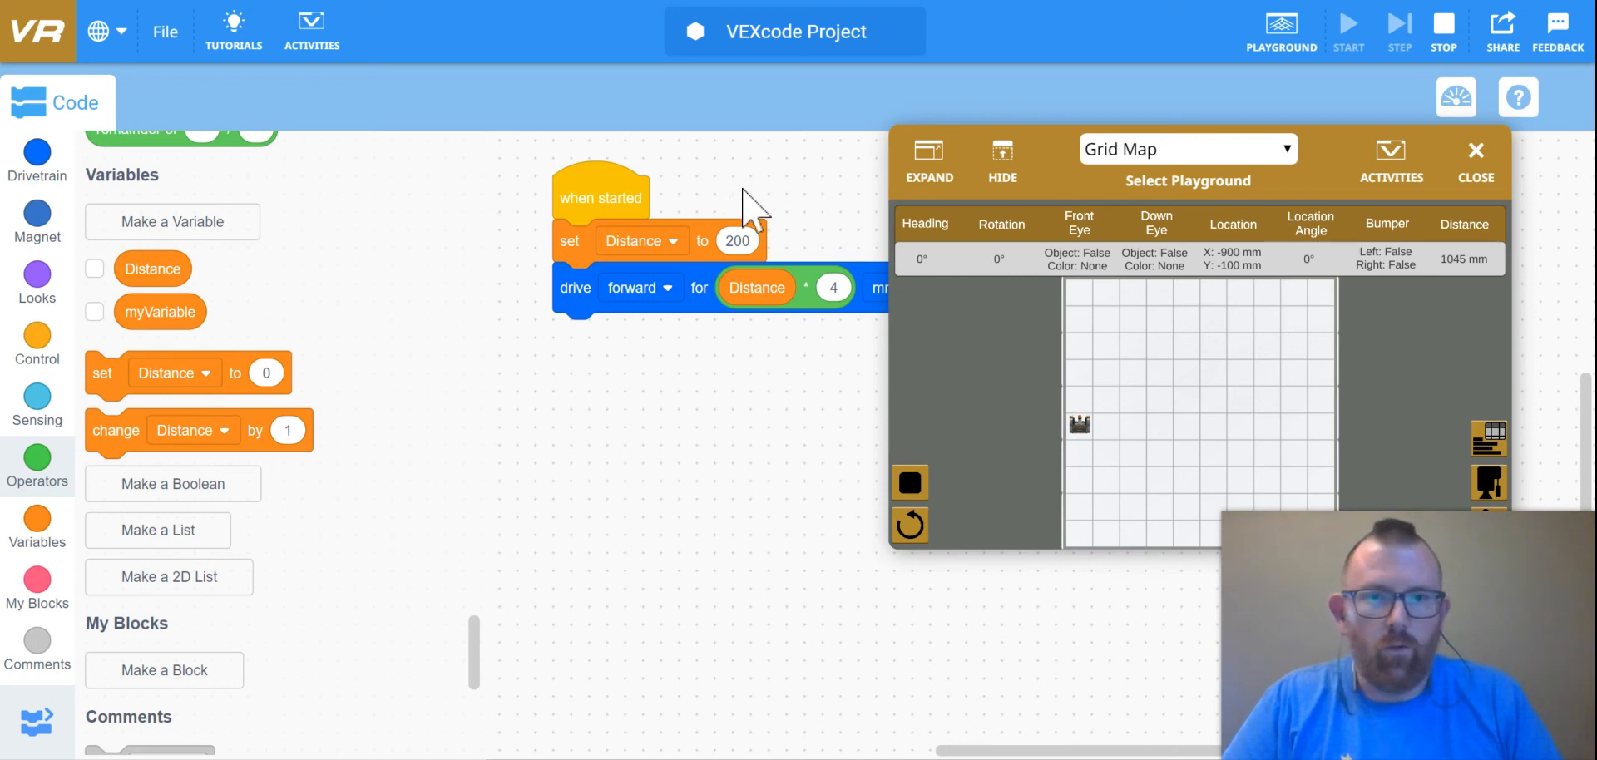
mouse_move(1281, 25)
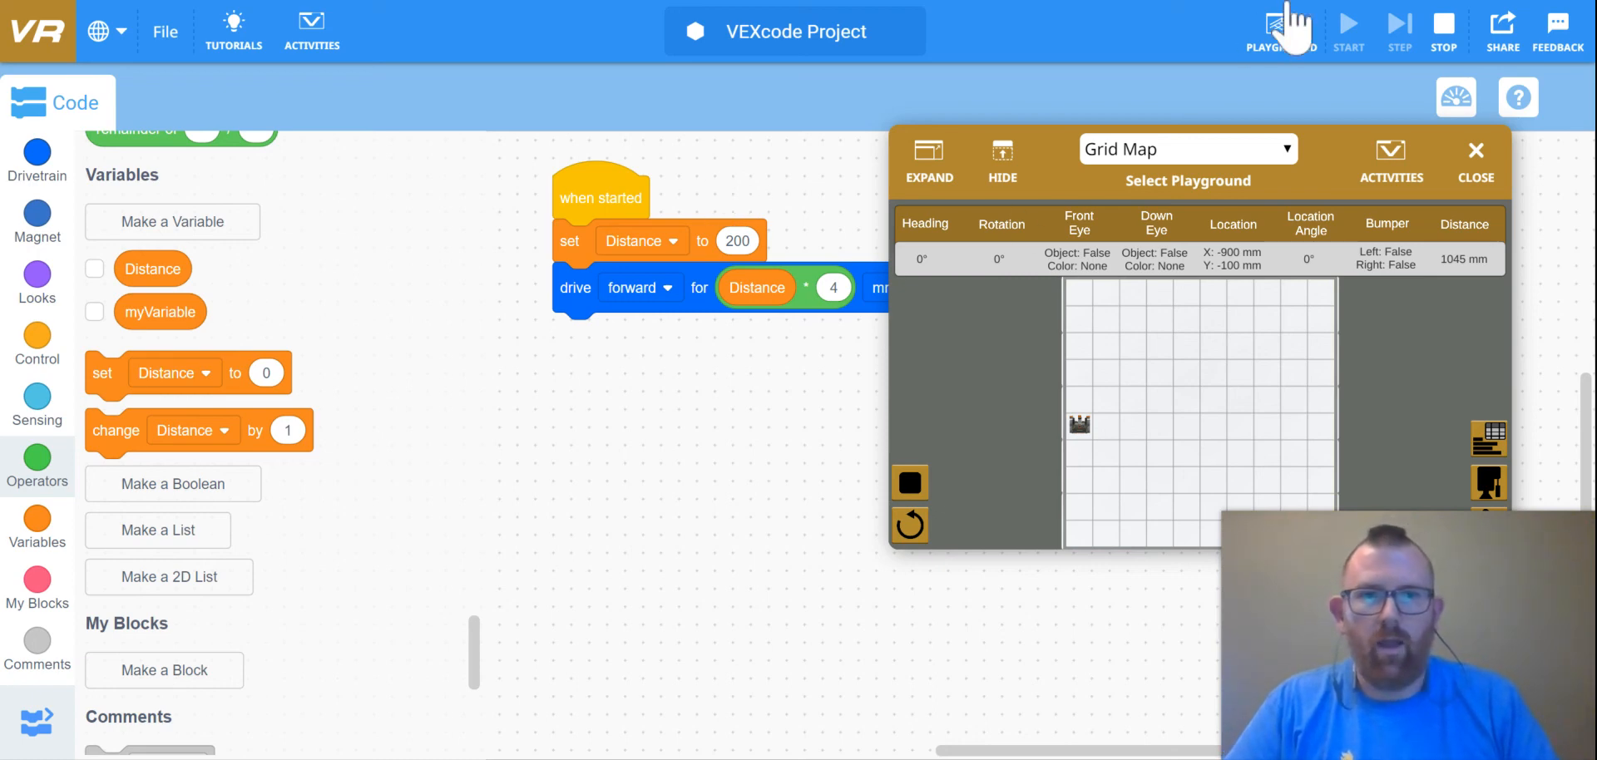